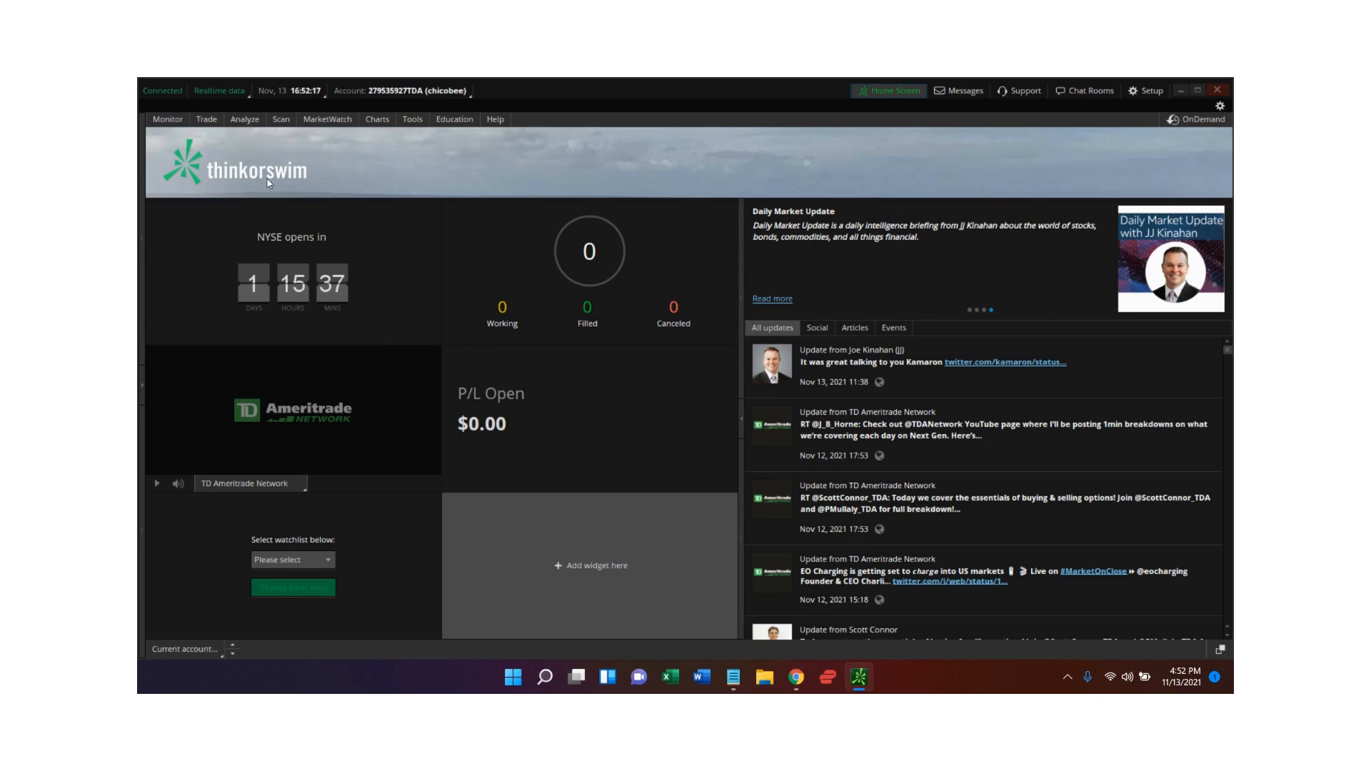
{"action": "mouse_move", "coordinate": [399, 180]}
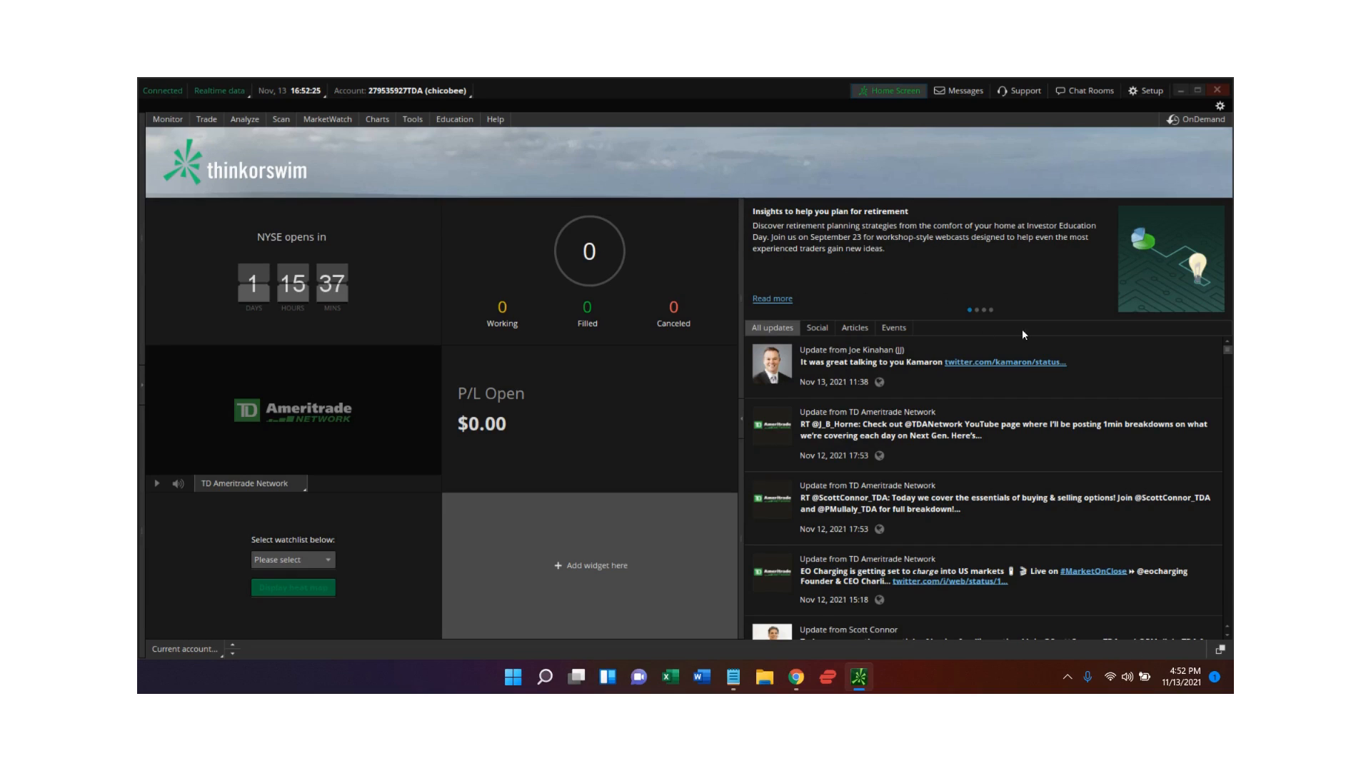
- Display Ford's option chain under Trade > All Products, expanding the 3 DEC 21 expiration by strike
{"action": "left_click", "coordinate": [982, 308]}
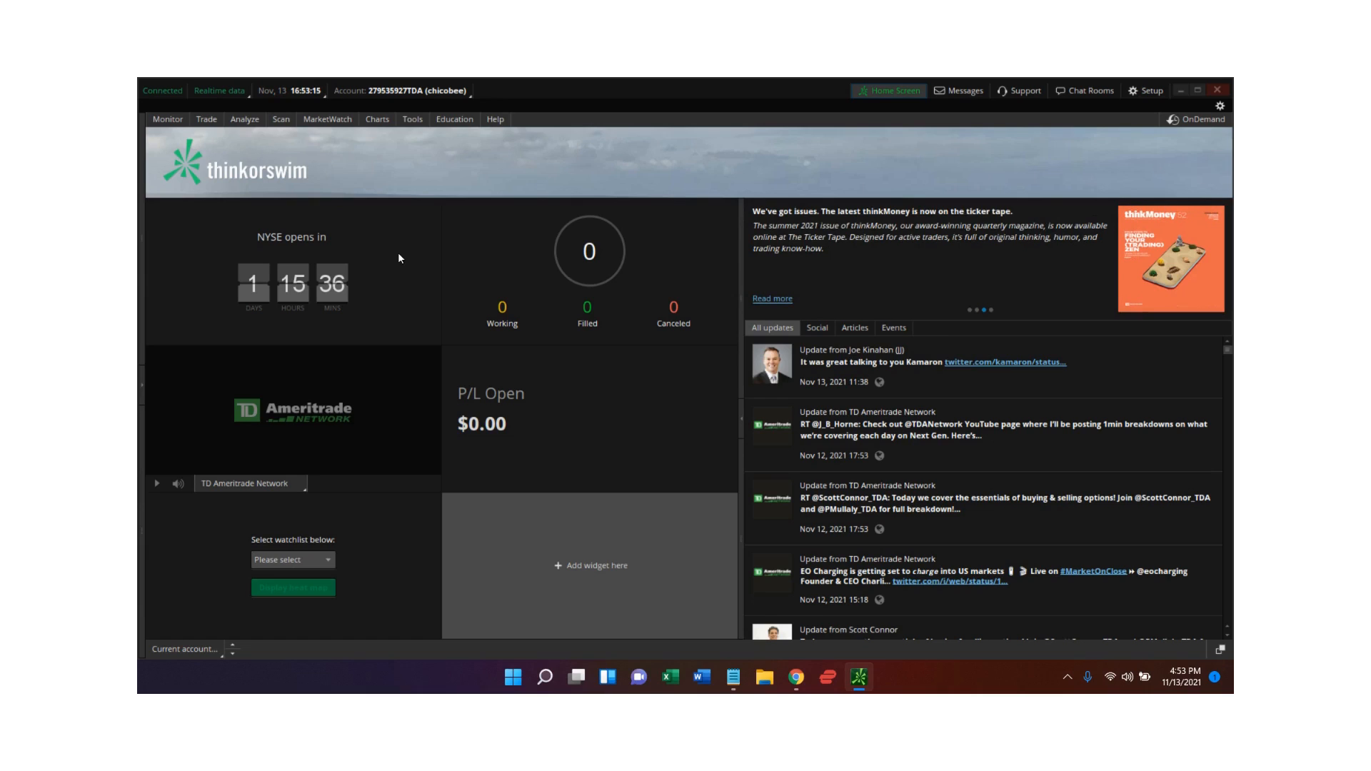
{"action": "mouse_move", "coordinate": [424, 290]}
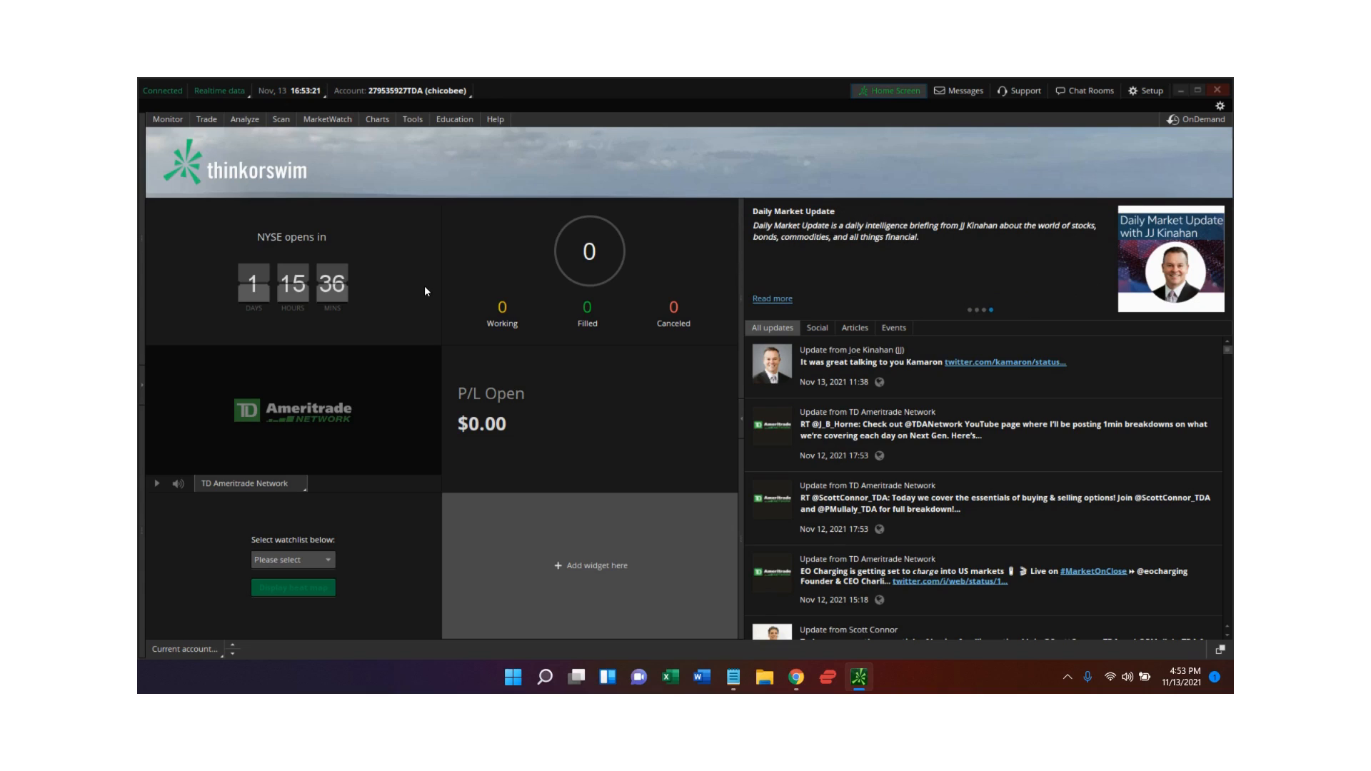
{"action": "mouse_move", "coordinate": [859, 677]}
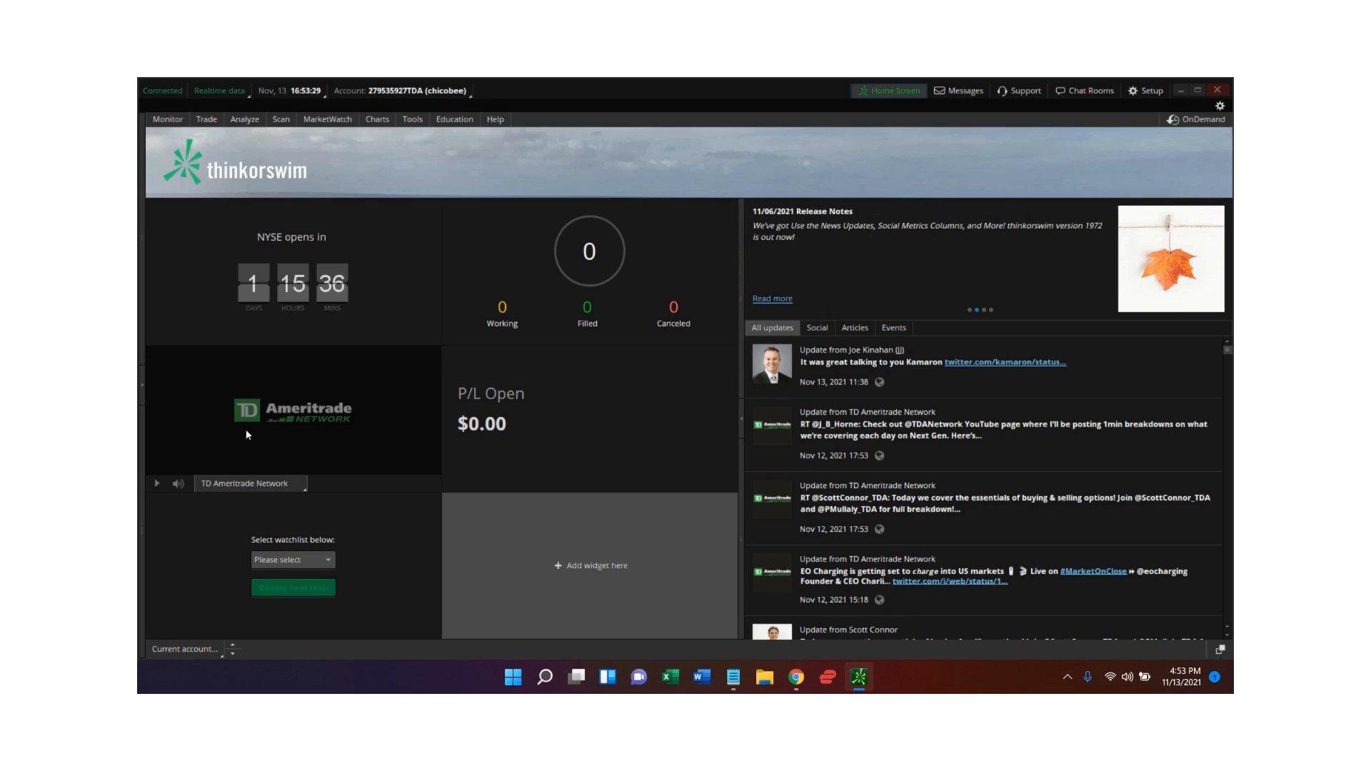
{"action": "mouse_move", "coordinate": [257, 431]}
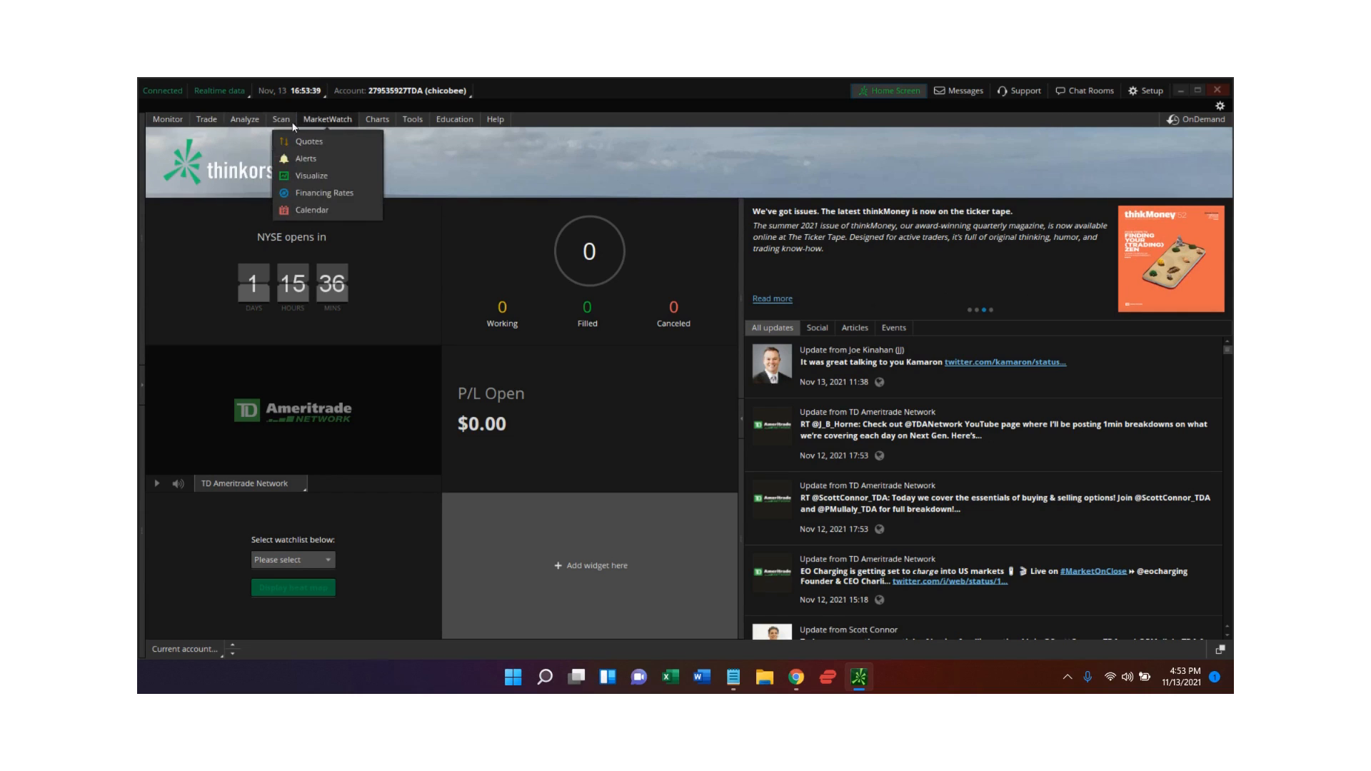
{"action": "left_click", "coordinate": [377, 119]}
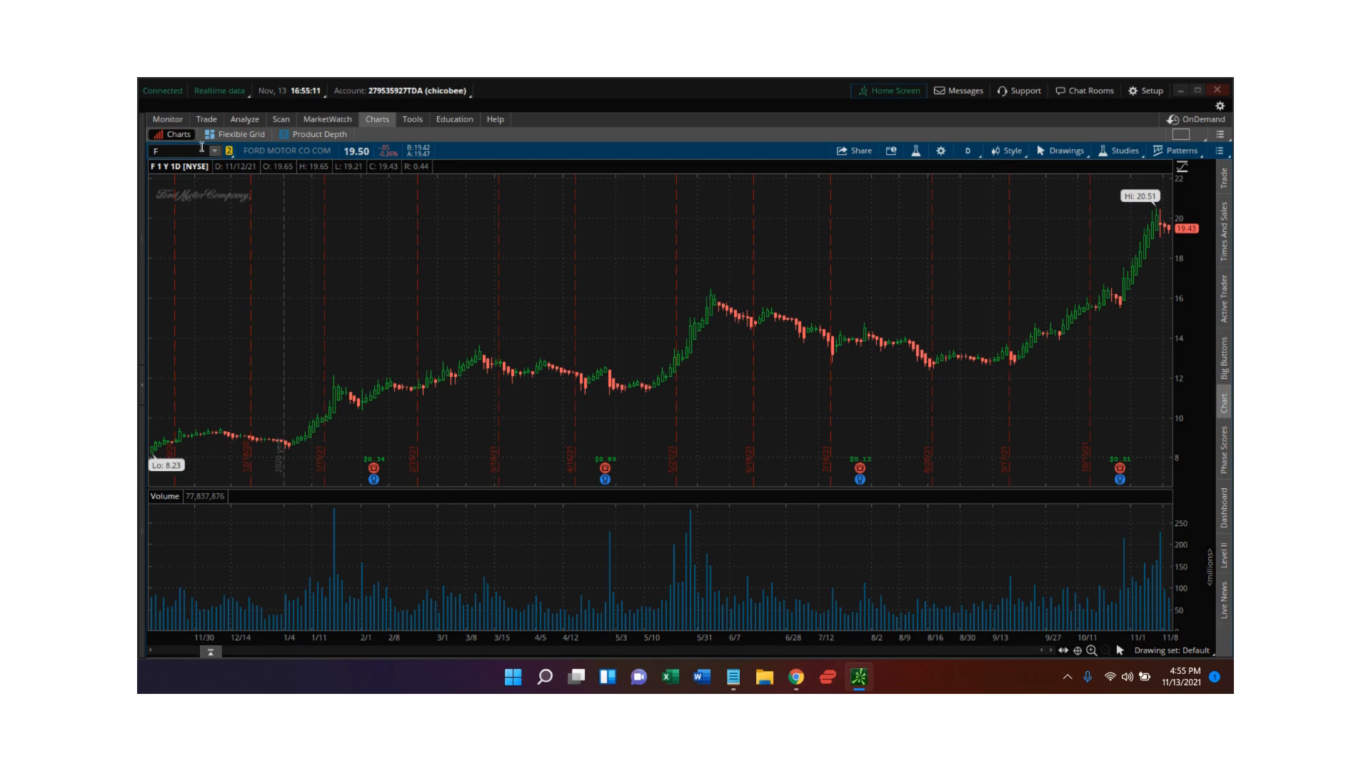
{"action": "mouse_move", "coordinate": [414, 132]}
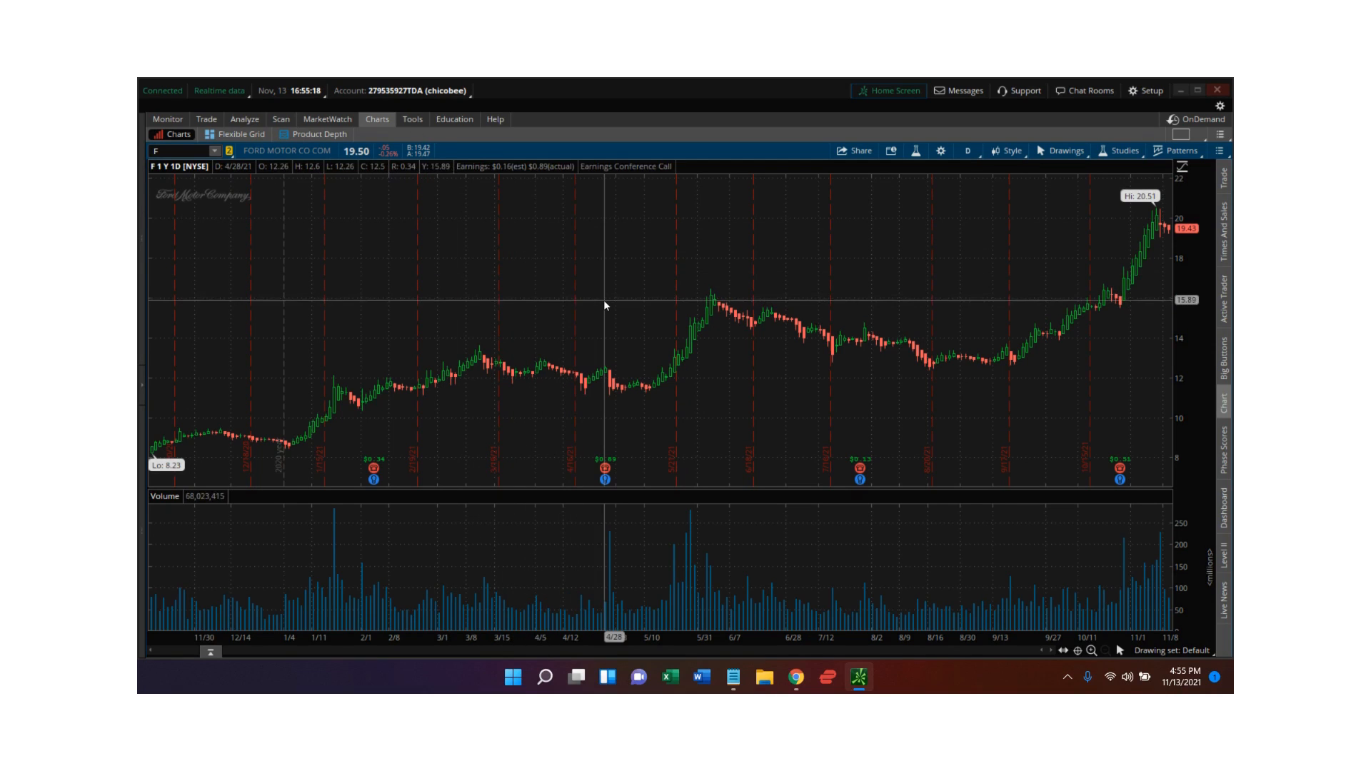
{"action": "mouse_move", "coordinate": [734, 365]}
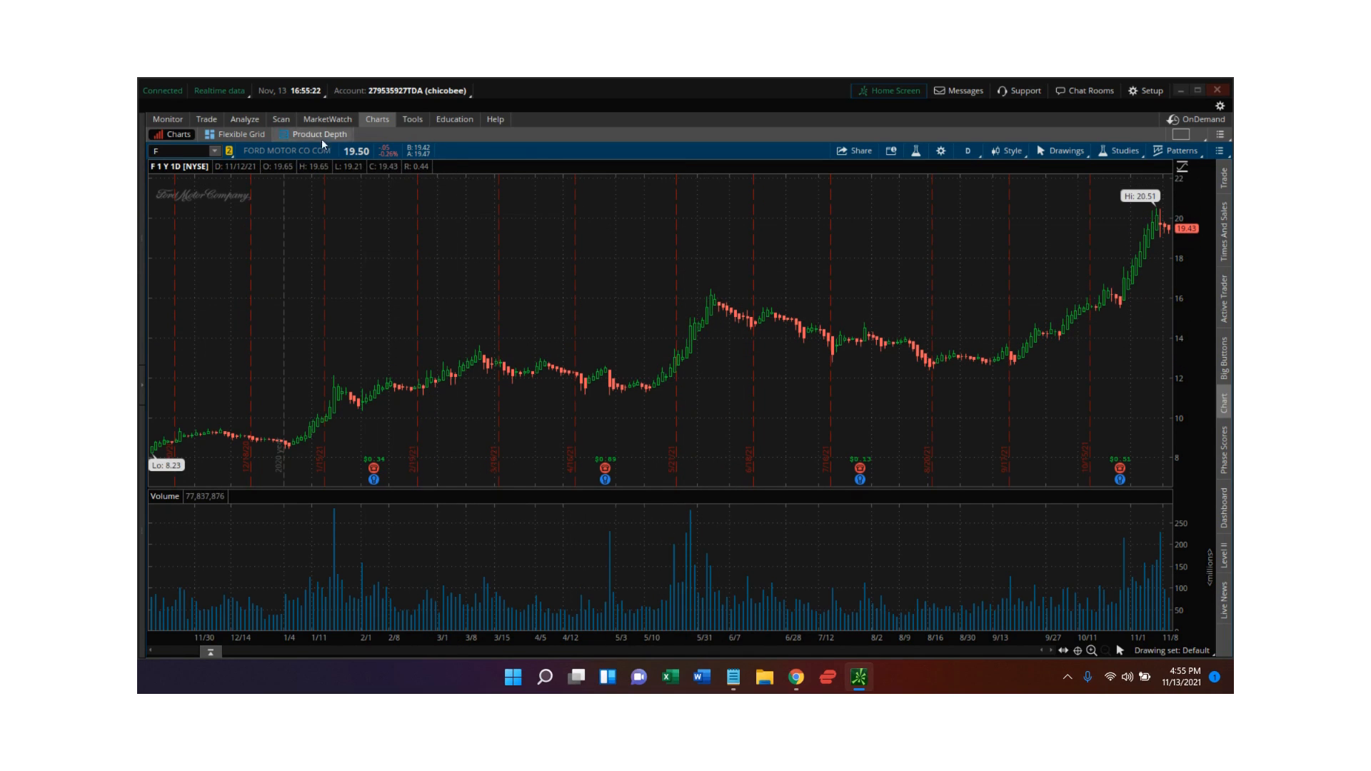
{"action": "left_click", "coordinate": [205, 118]}
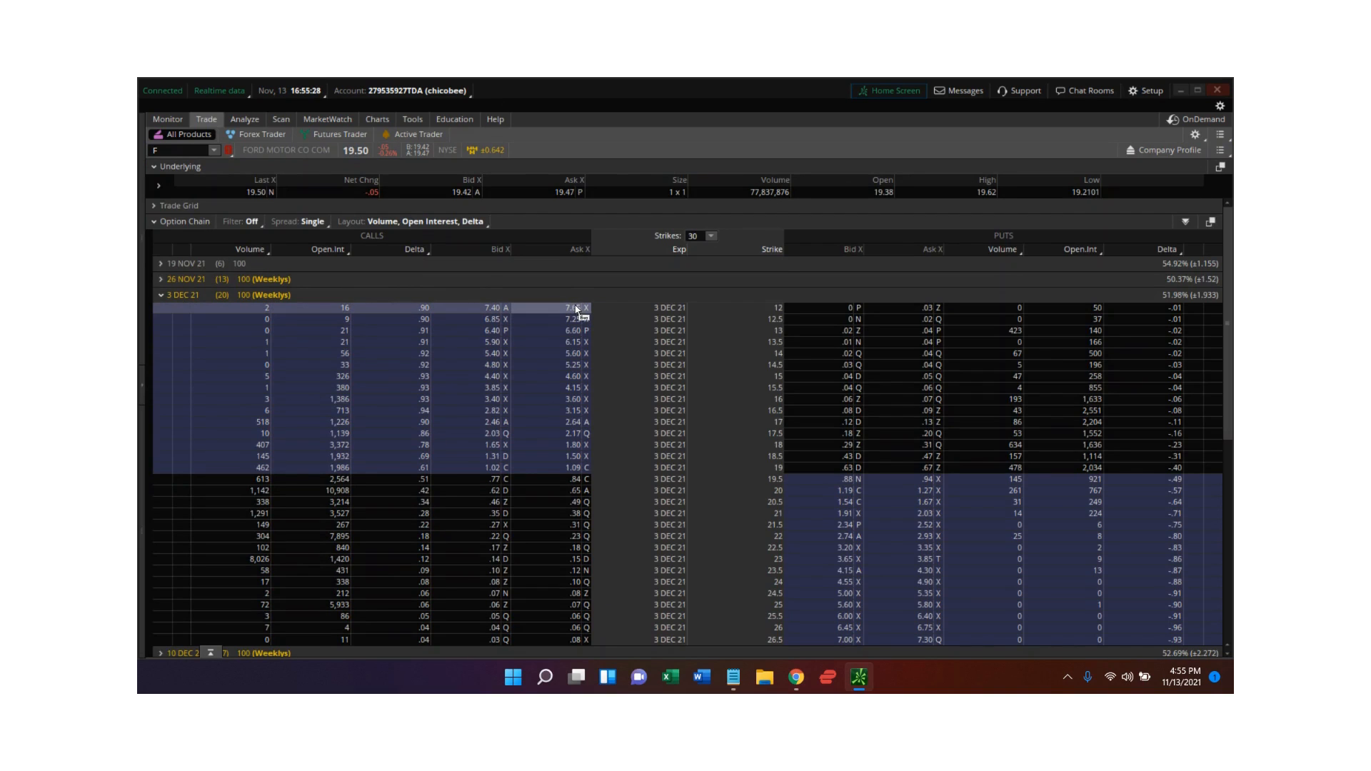
{"action": "mouse_move", "coordinate": [304, 325]}
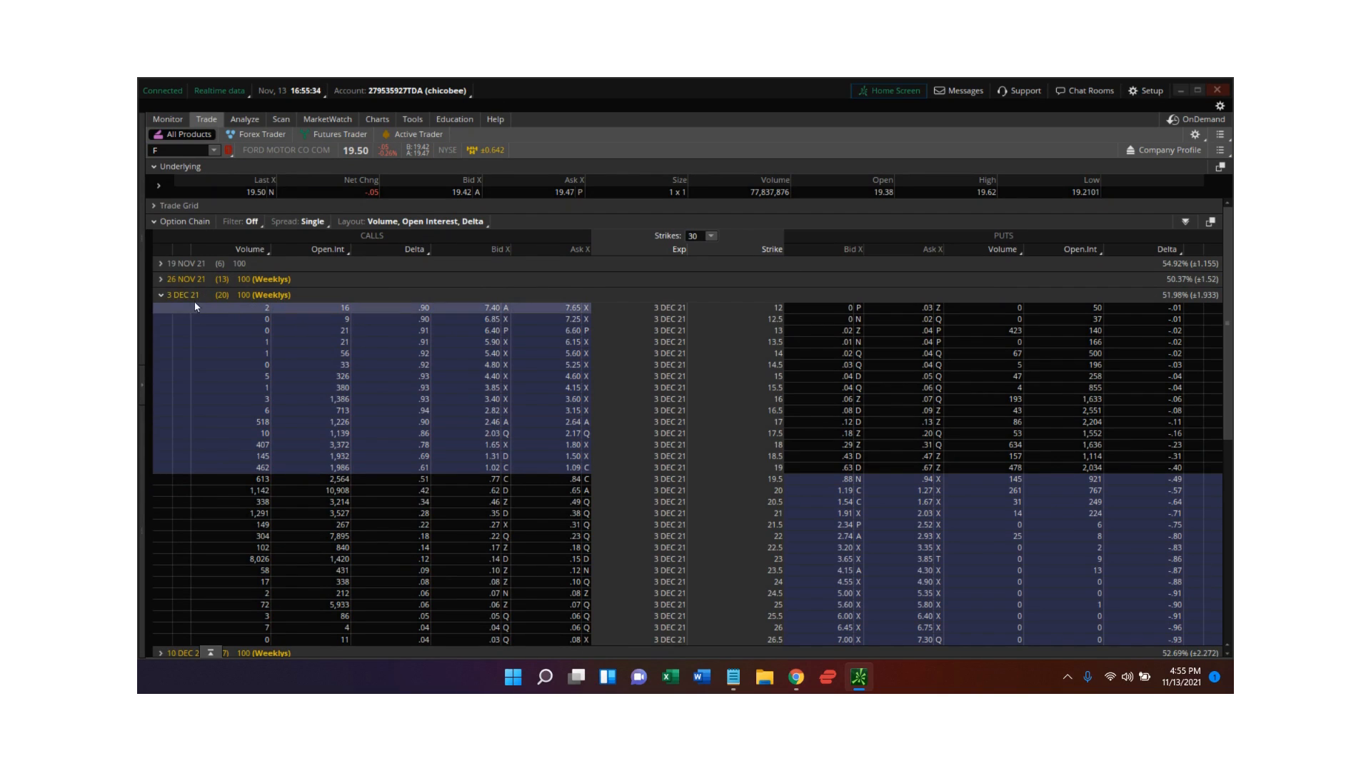
{"action": "mouse_move", "coordinate": [489, 310]}
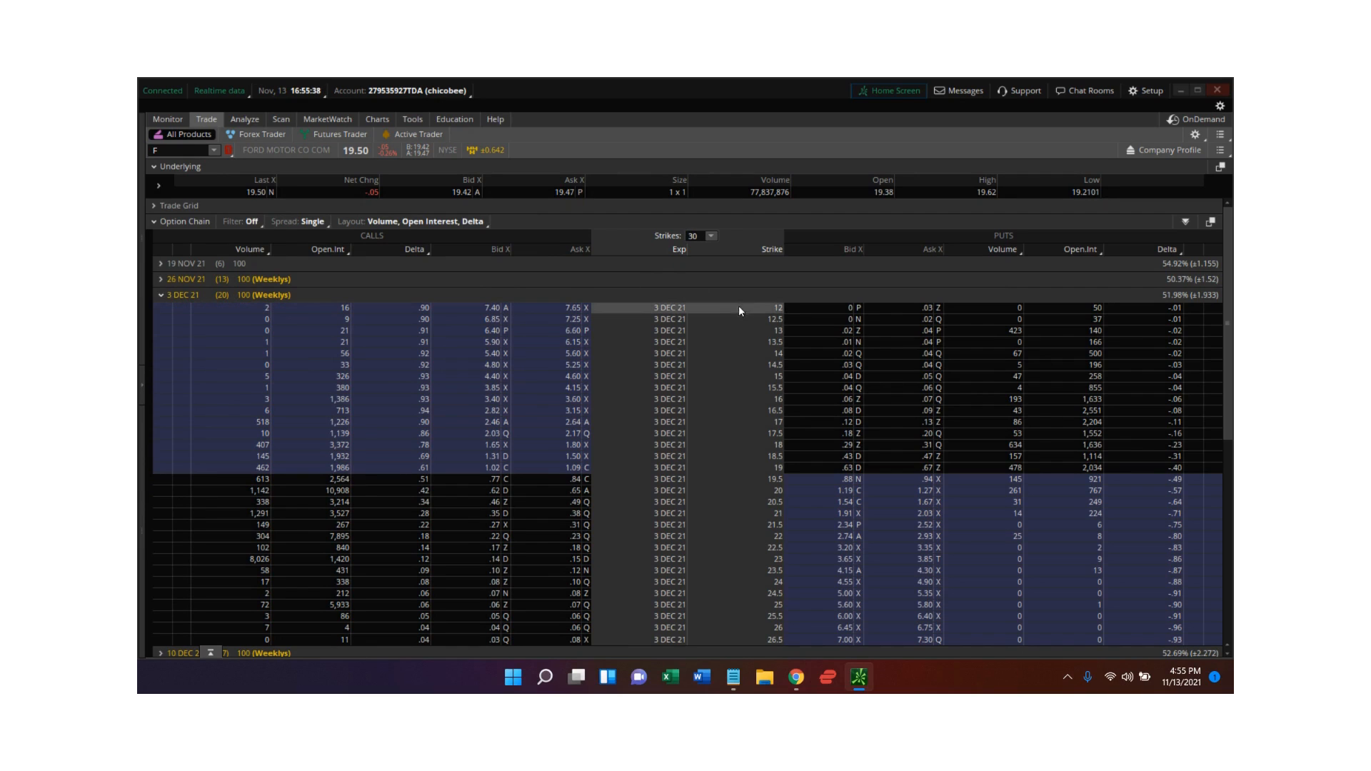
{"action": "mouse_move", "coordinate": [781, 316]}
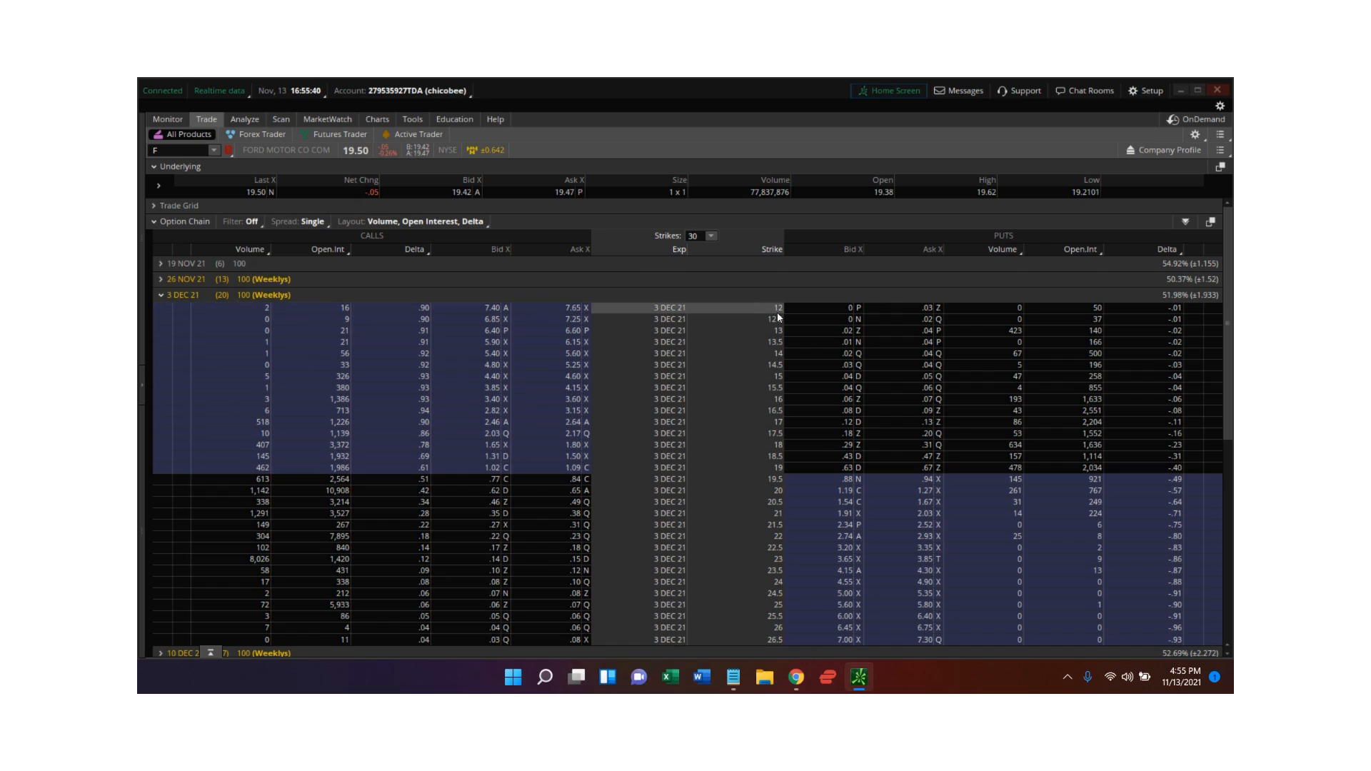
{"action": "mouse_move", "coordinate": [781, 317]}
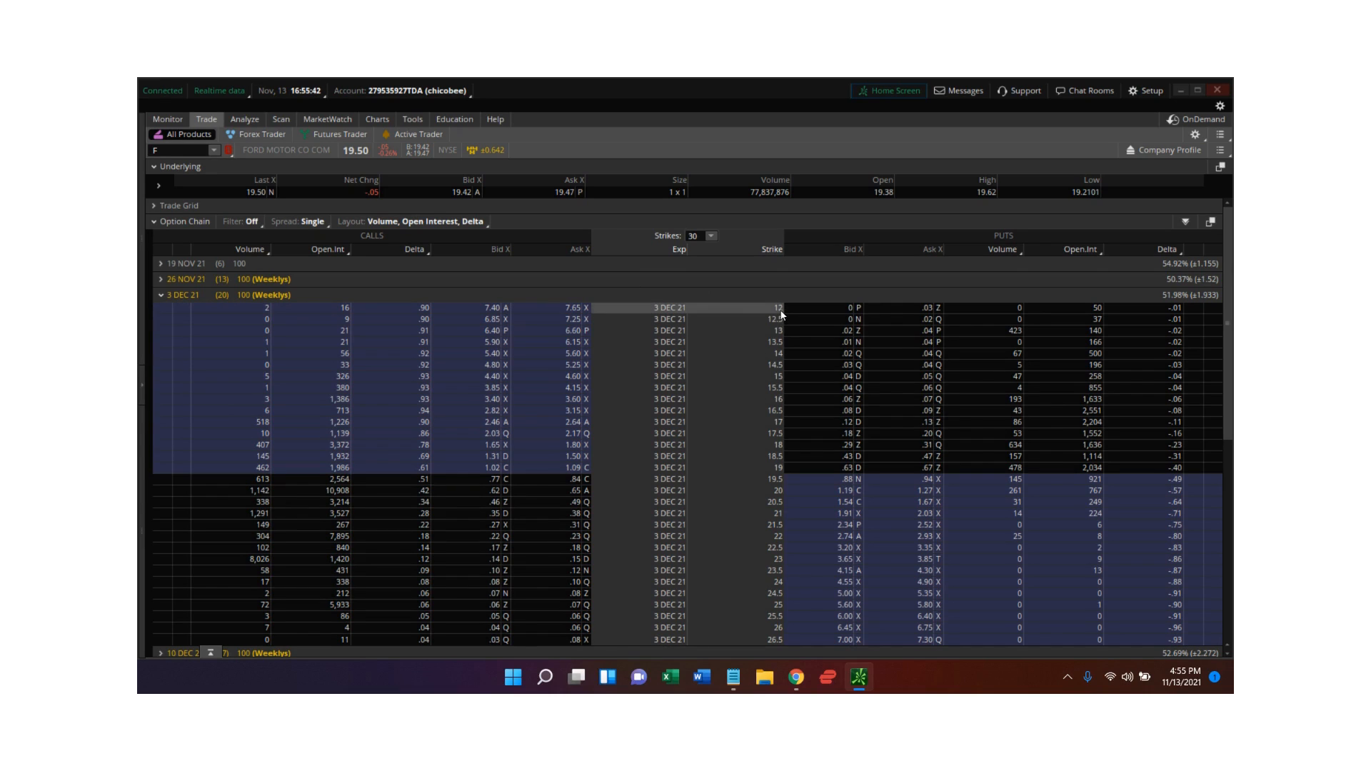
{"action": "mouse_move", "coordinate": [756, 472]}
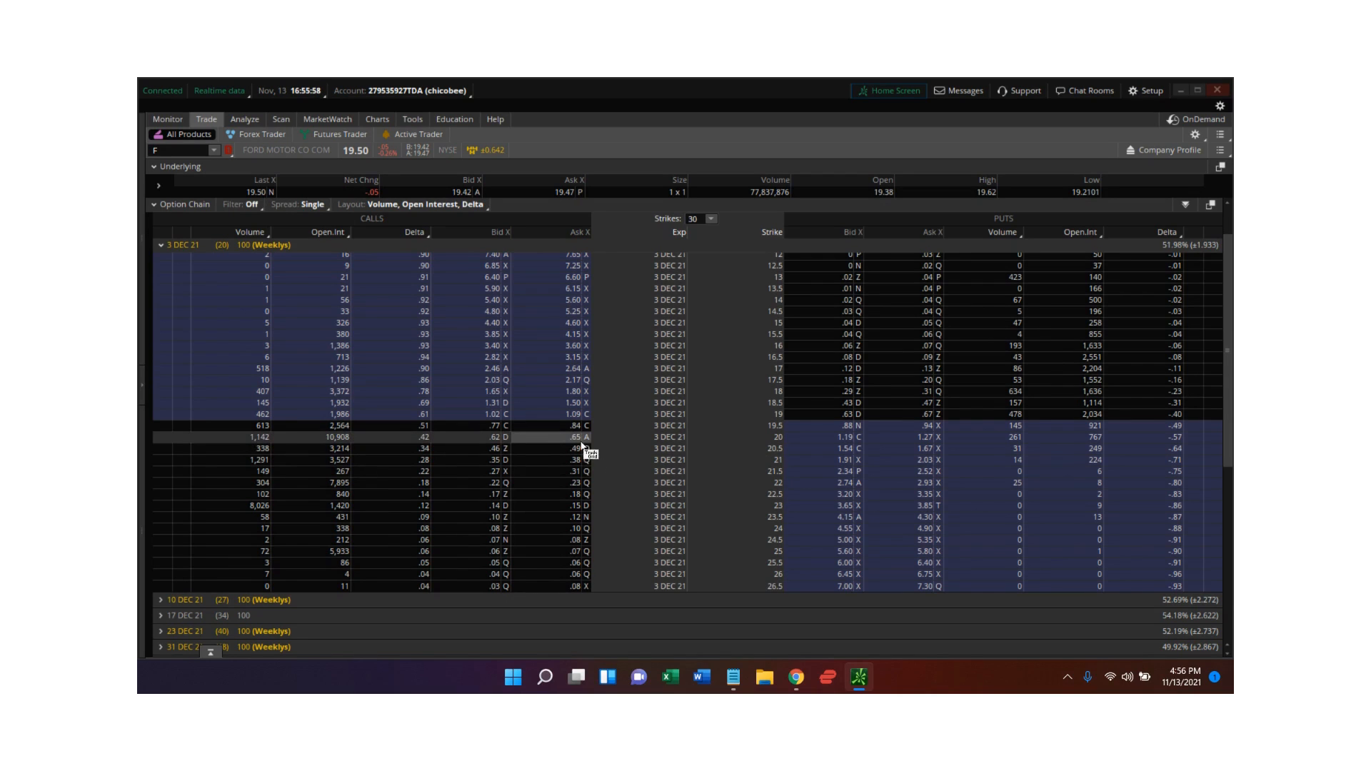
{"action": "mouse_move", "coordinate": [273, 303]}
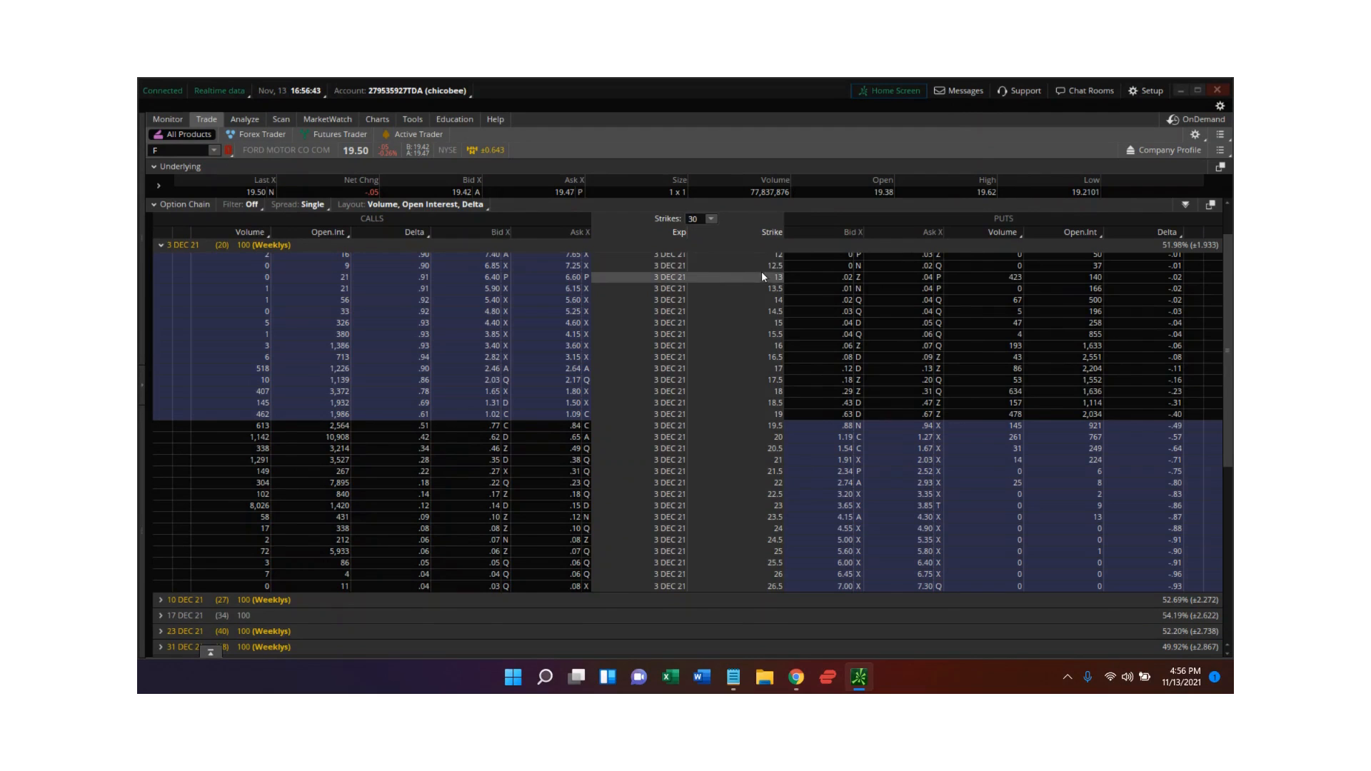
{"action": "mouse_move", "coordinate": [778, 391]}
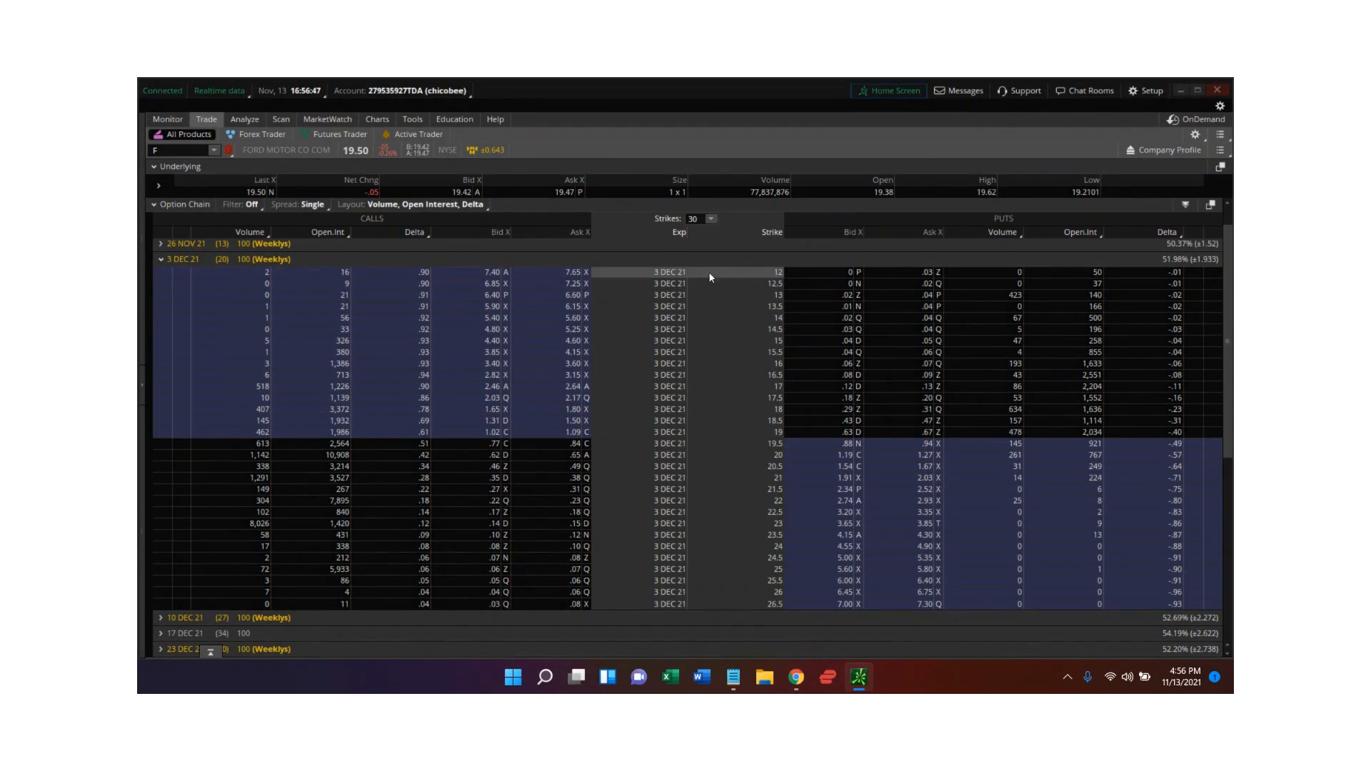
{"action": "mouse_move", "coordinate": [626, 340]}
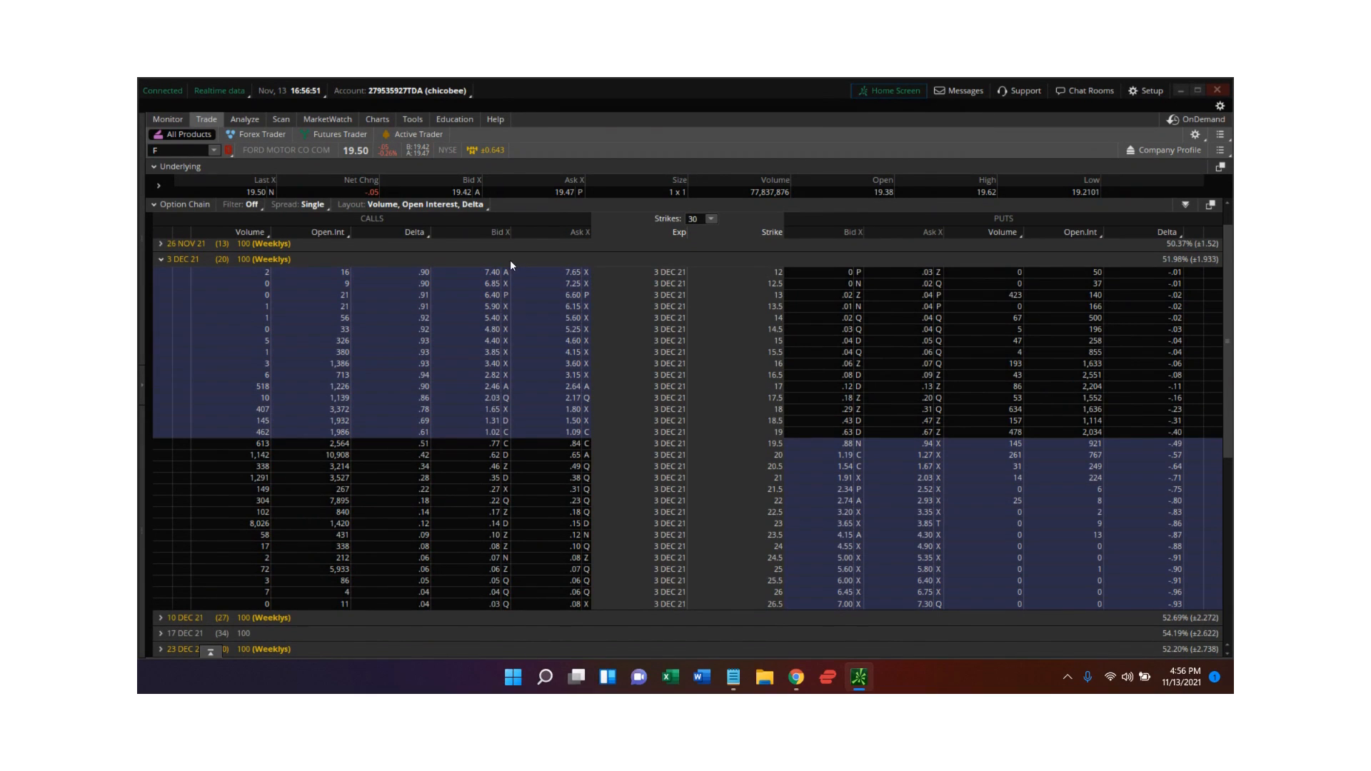
{"action": "mouse_move", "coordinate": [922, 466]}
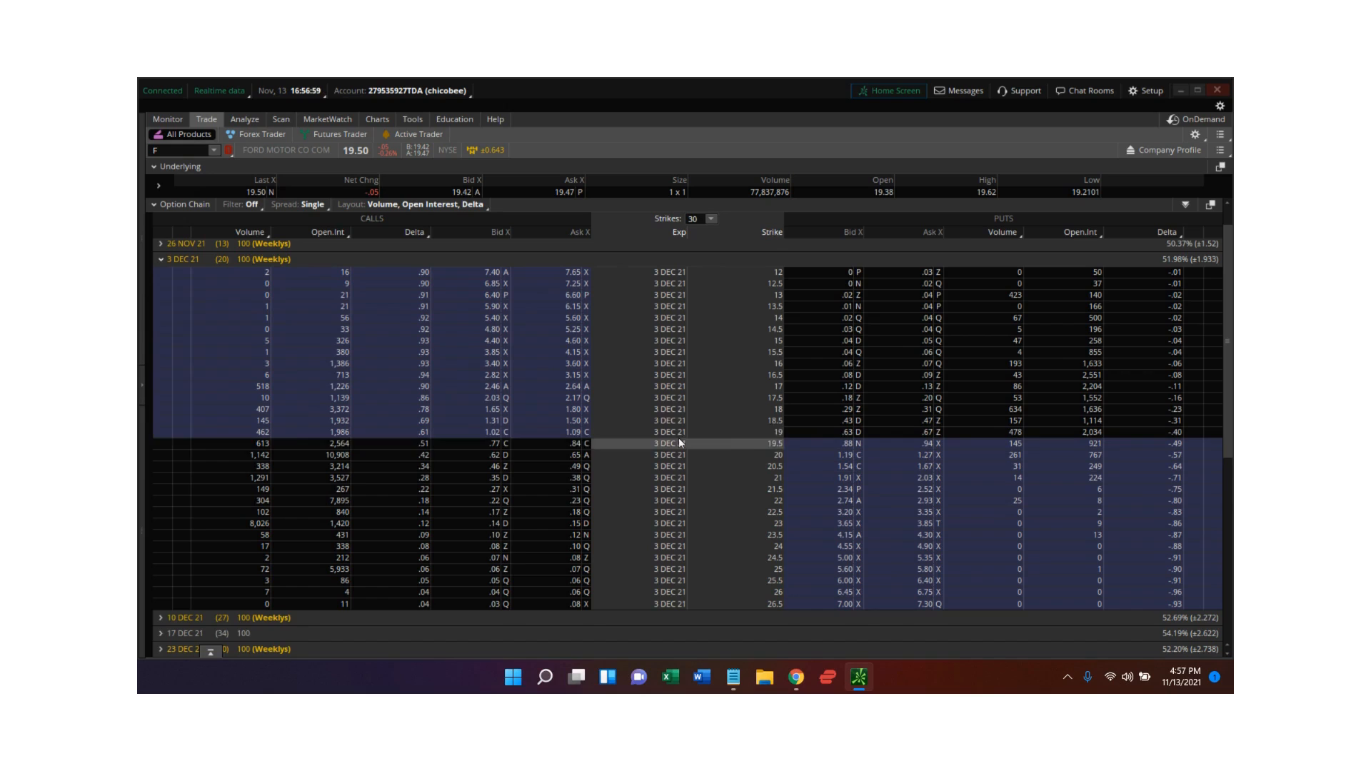
{"action": "mouse_move", "coordinate": [421, 454]}
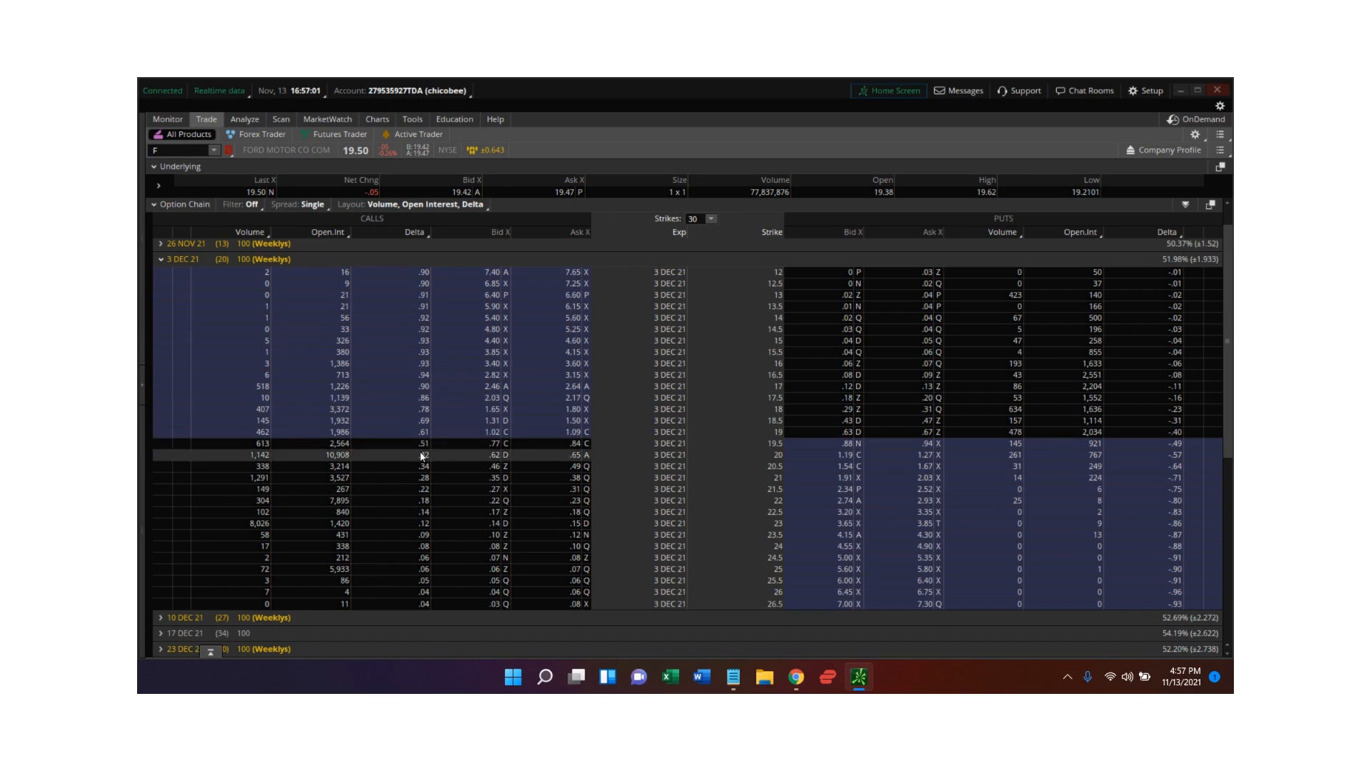
{"action": "mouse_move", "coordinate": [432, 241]}
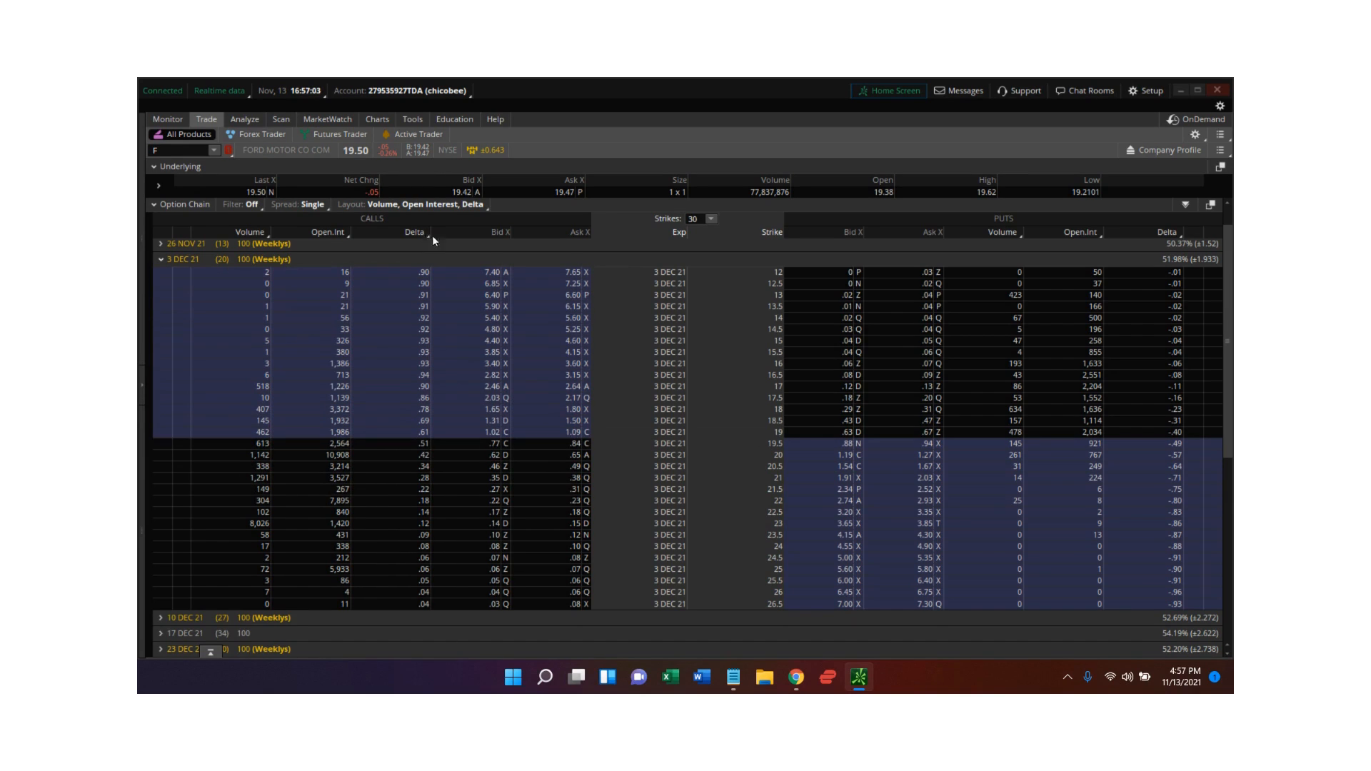
{"action": "mouse_move", "coordinate": [143, 230]}
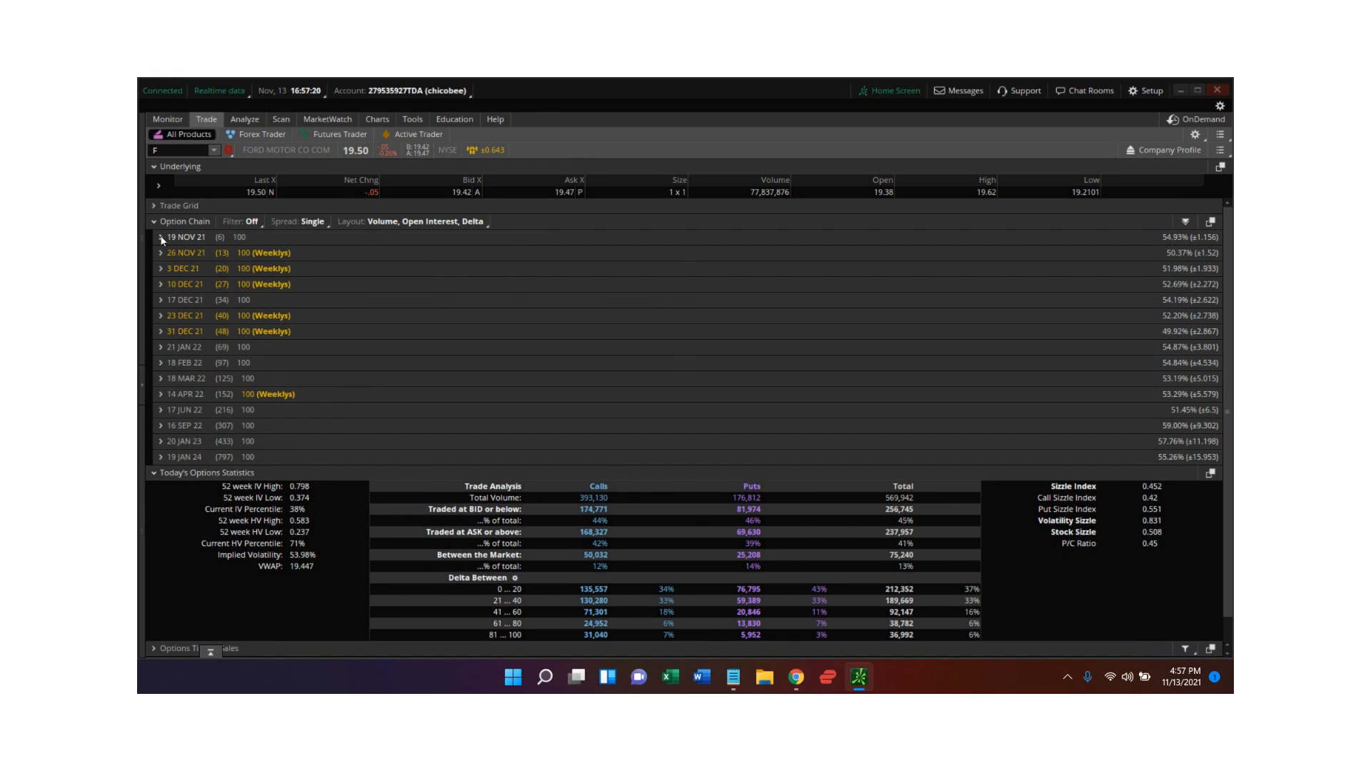
{"action": "left_click", "coordinate": [162, 236]}
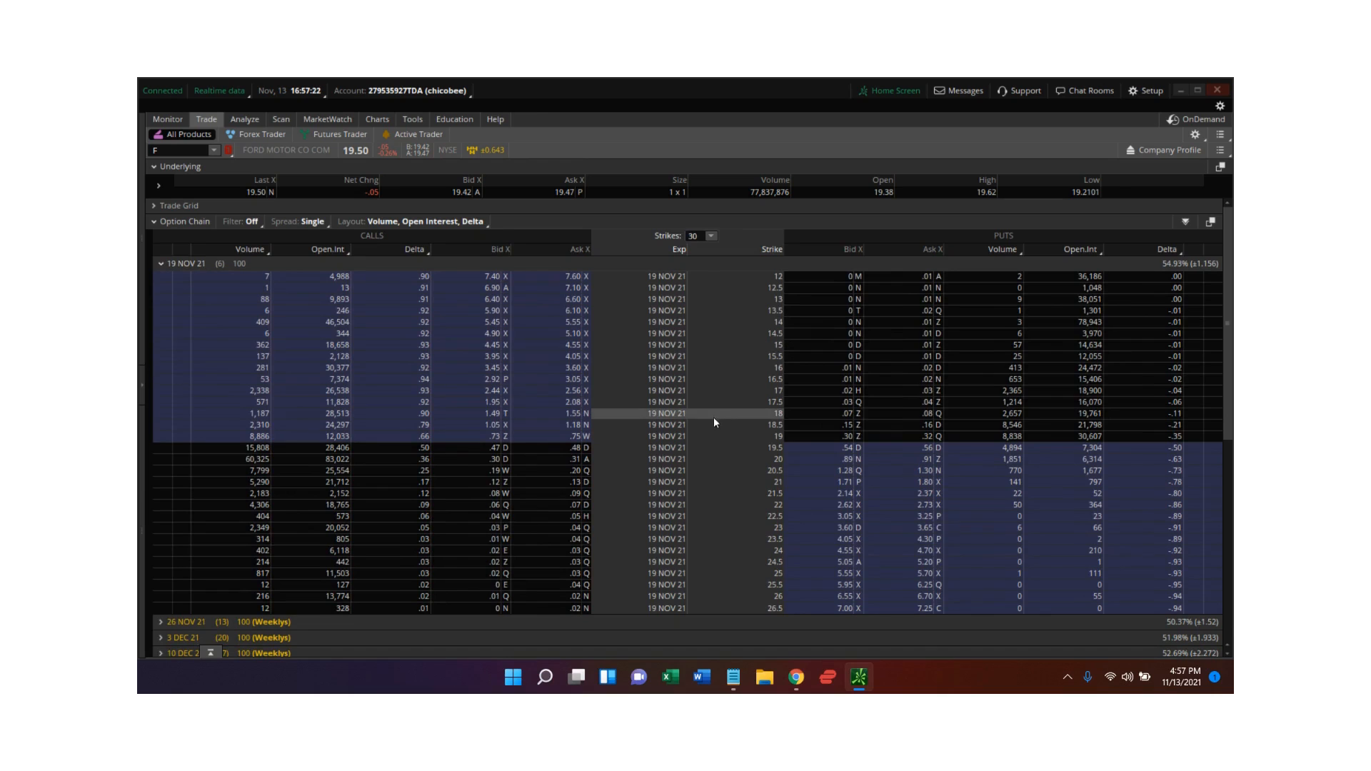
{"action": "mouse_move", "coordinate": [662, 425]}
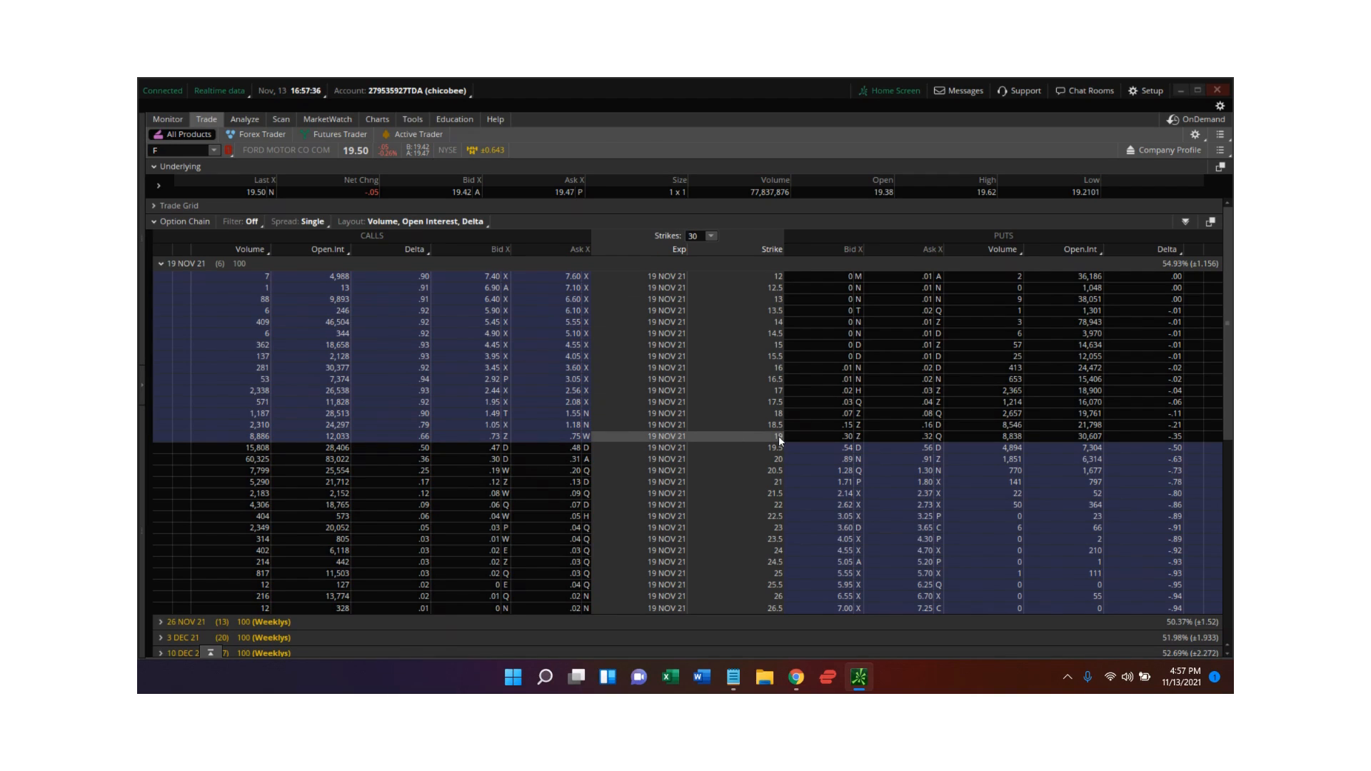
{"action": "mouse_move", "coordinate": [781, 597]}
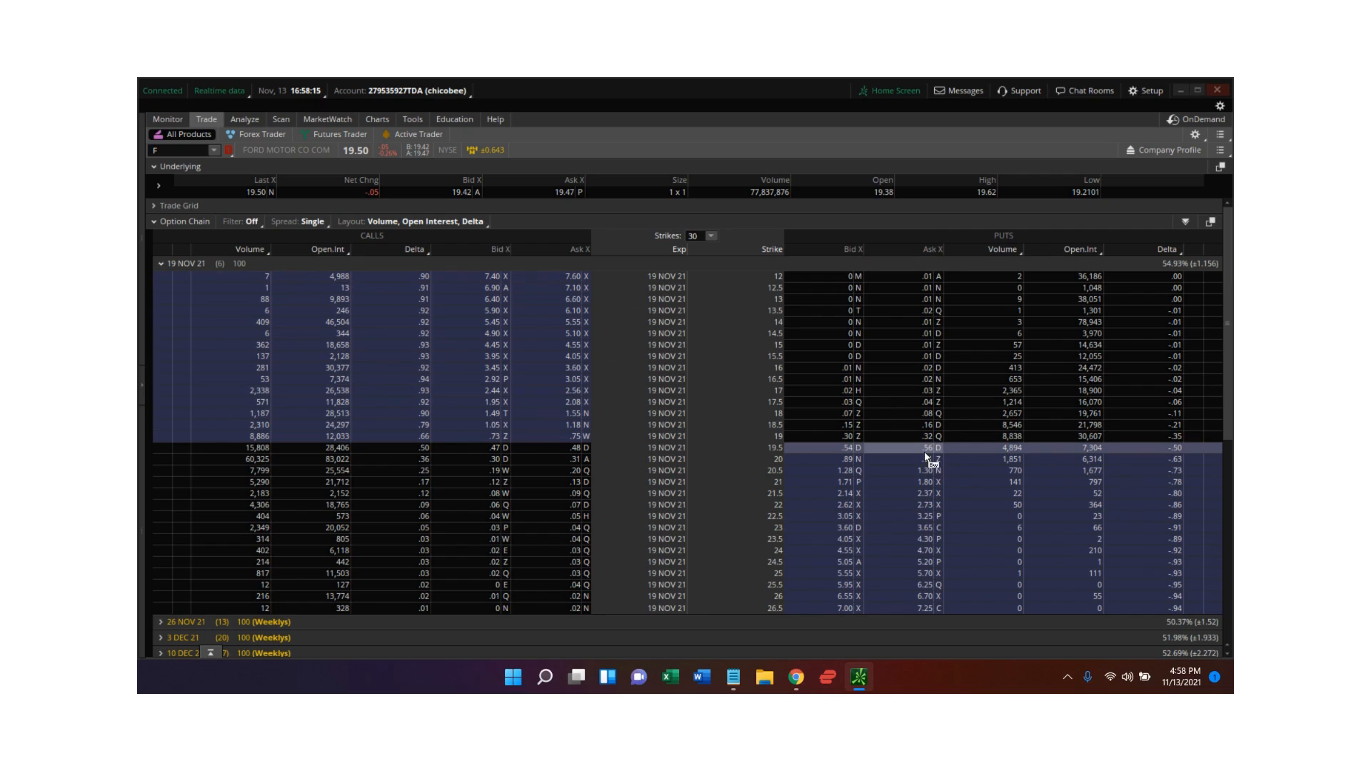
{"action": "mouse_move", "coordinate": [937, 422]}
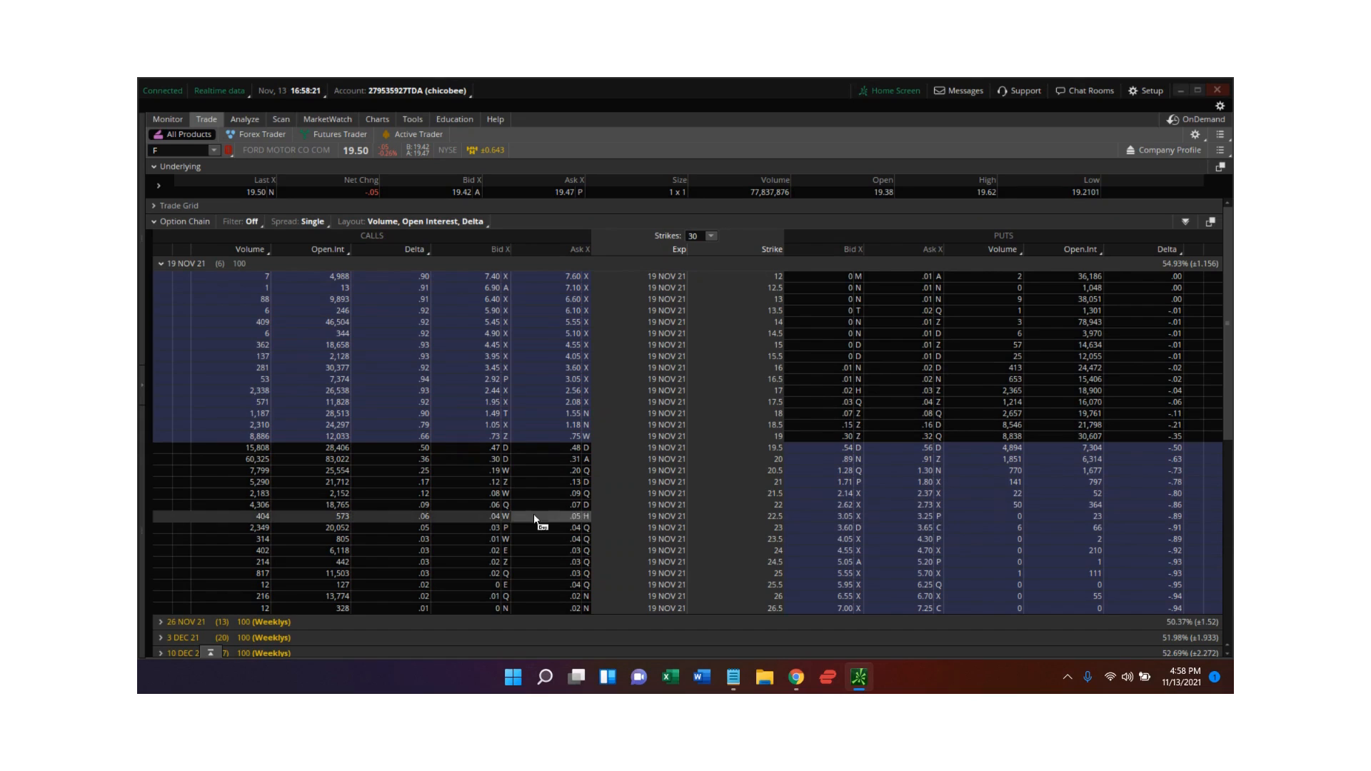
{"action": "mouse_move", "coordinate": [363, 419]}
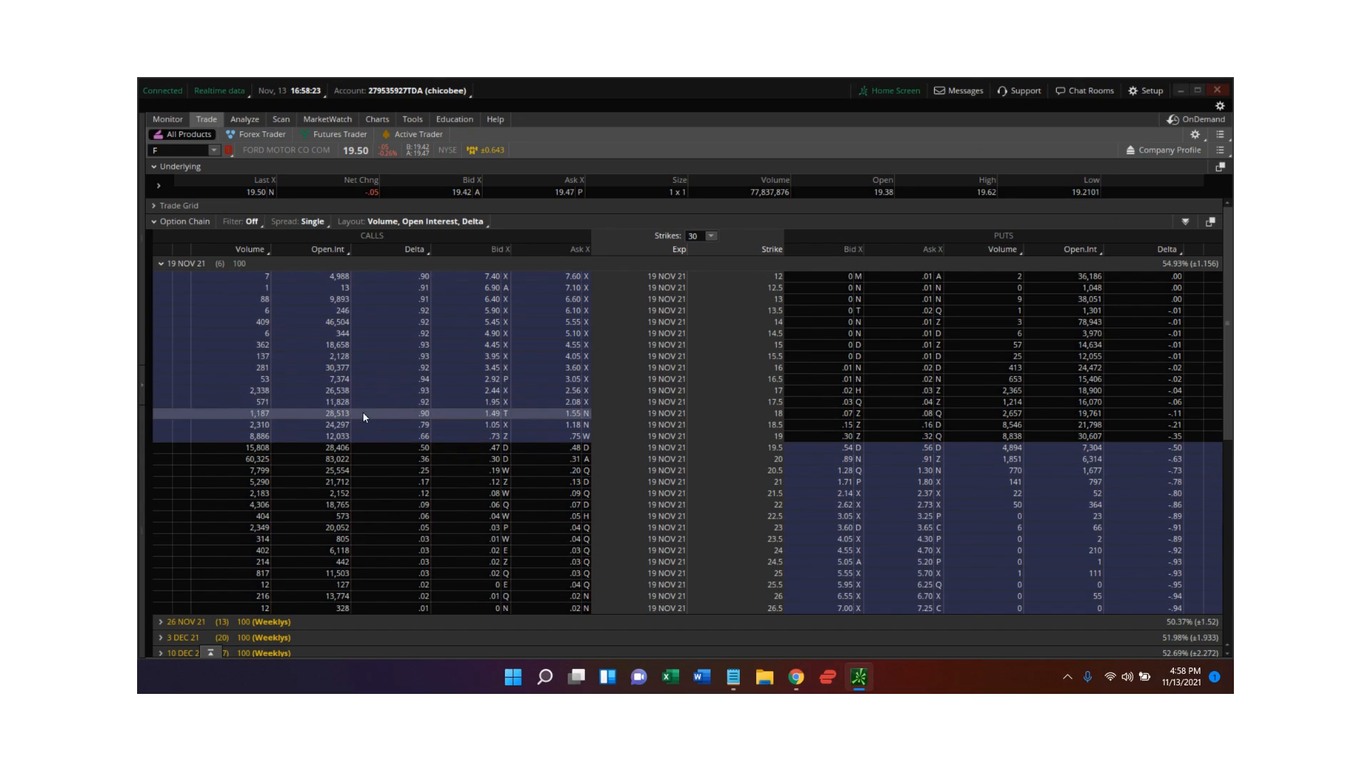
{"action": "mouse_move", "coordinate": [399, 334]}
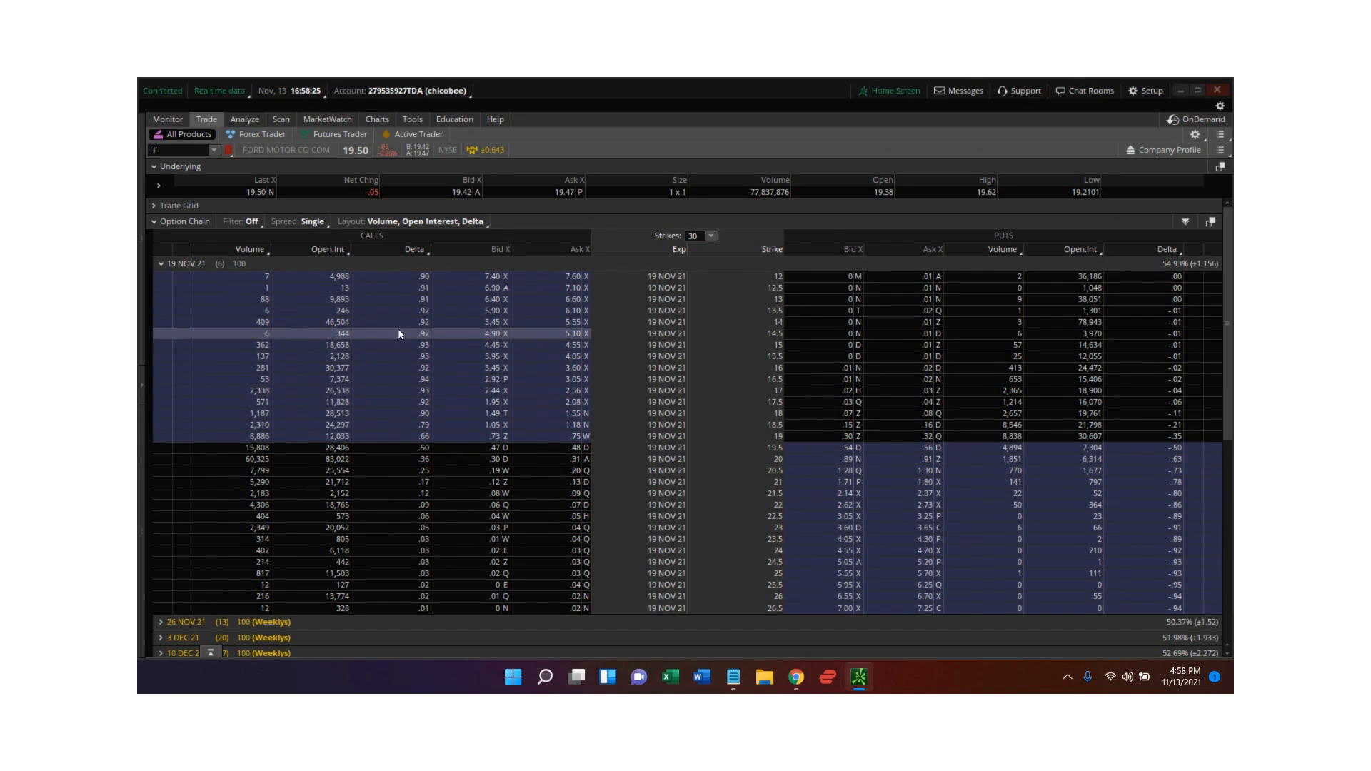
{"action": "mouse_move", "coordinate": [425, 410]}
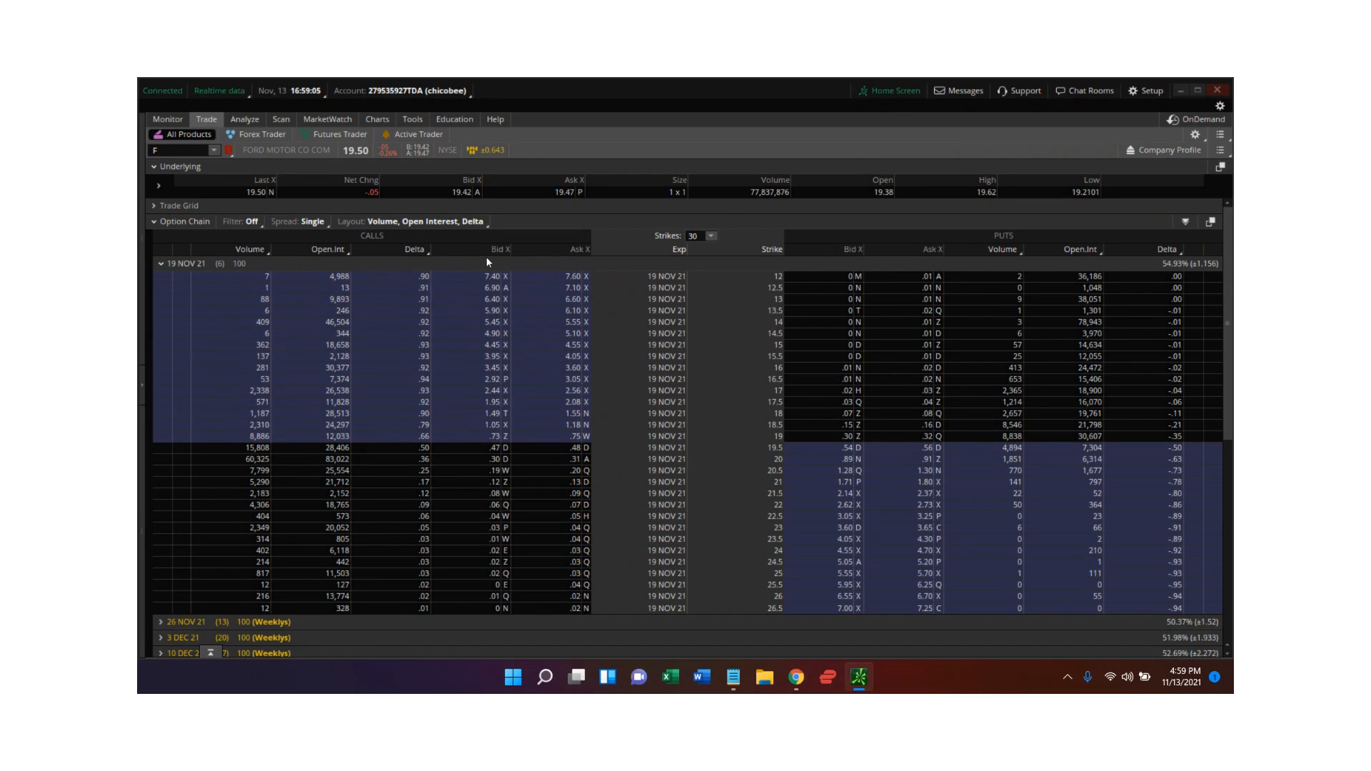
{"action": "mouse_move", "coordinate": [377, 267]}
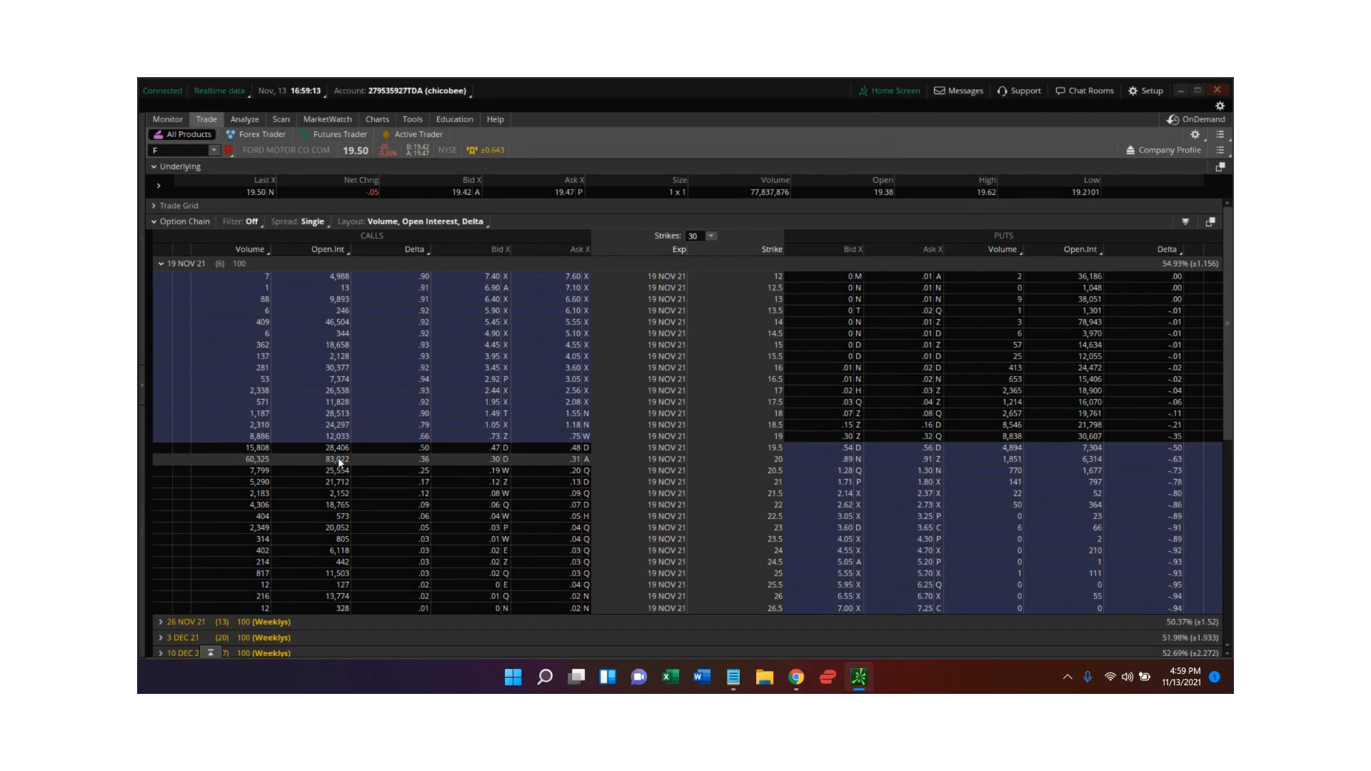
{"action": "mouse_move", "coordinate": [334, 471]}
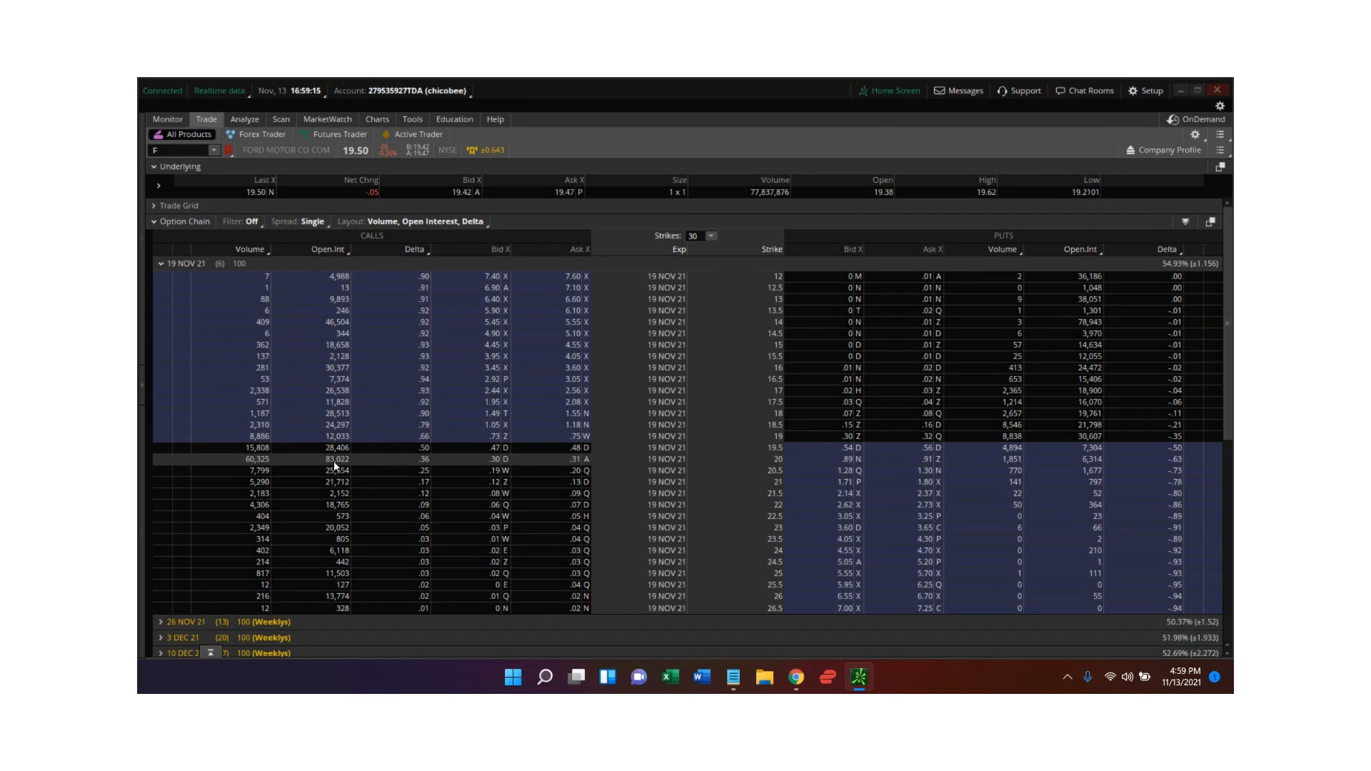
{"action": "mouse_move", "coordinate": [352, 467]}
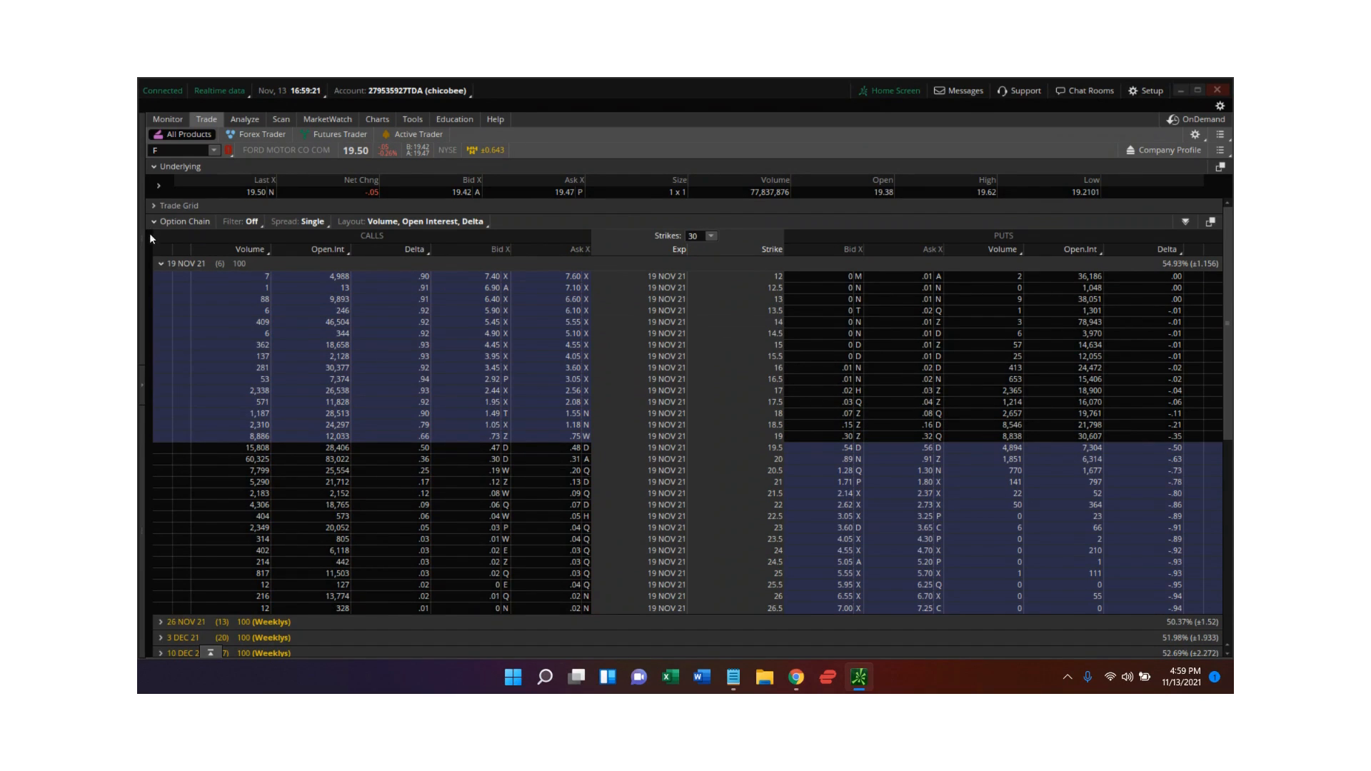
{"action": "left_click", "coordinate": [160, 265]}
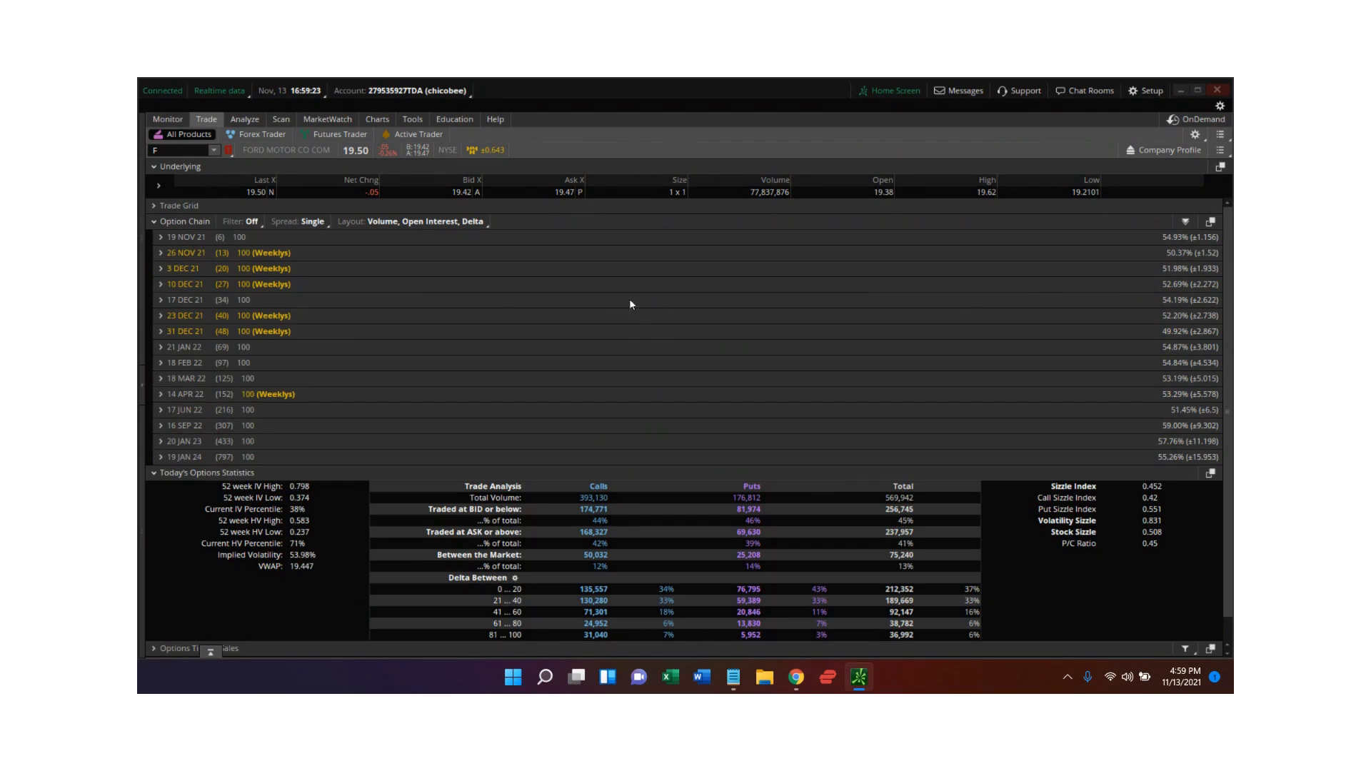
{"action": "mouse_move", "coordinate": [1196, 264]}
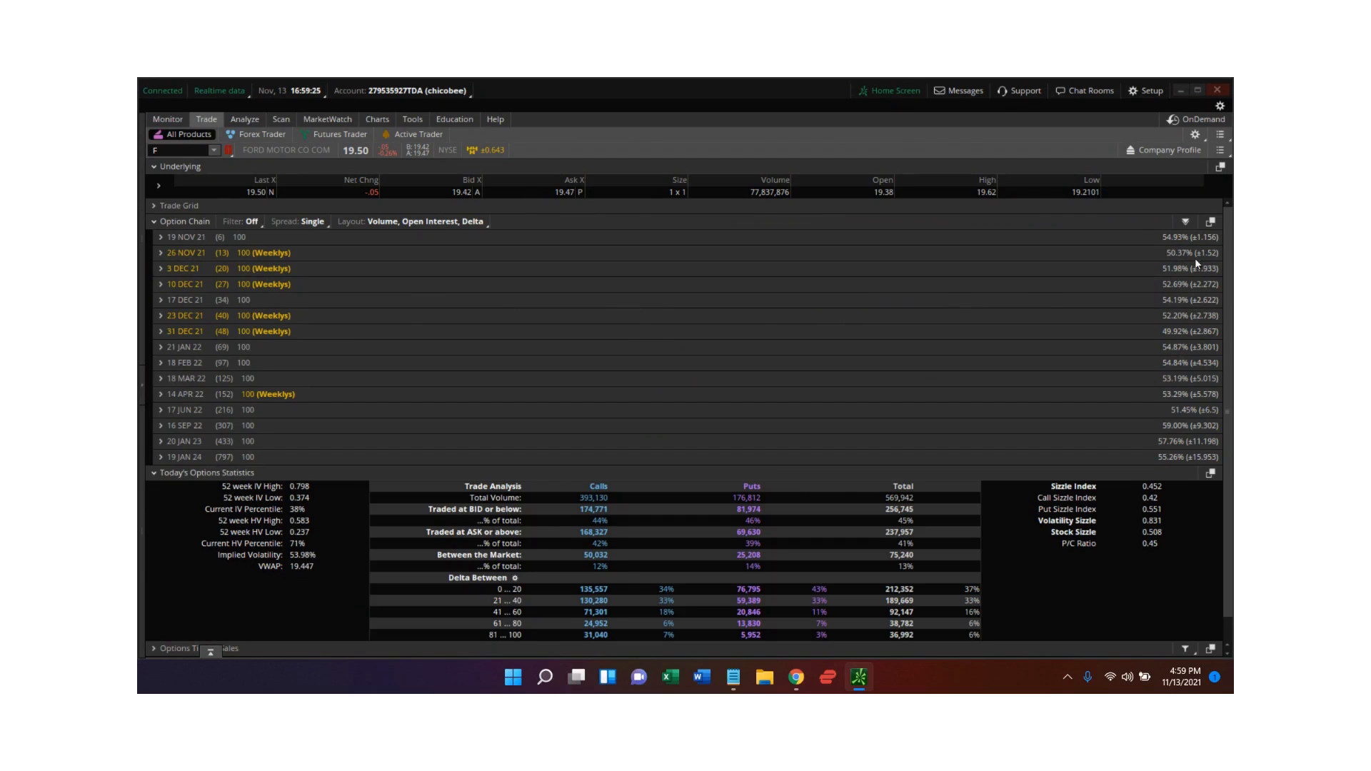
{"action": "mouse_move", "coordinate": [1190, 245]}
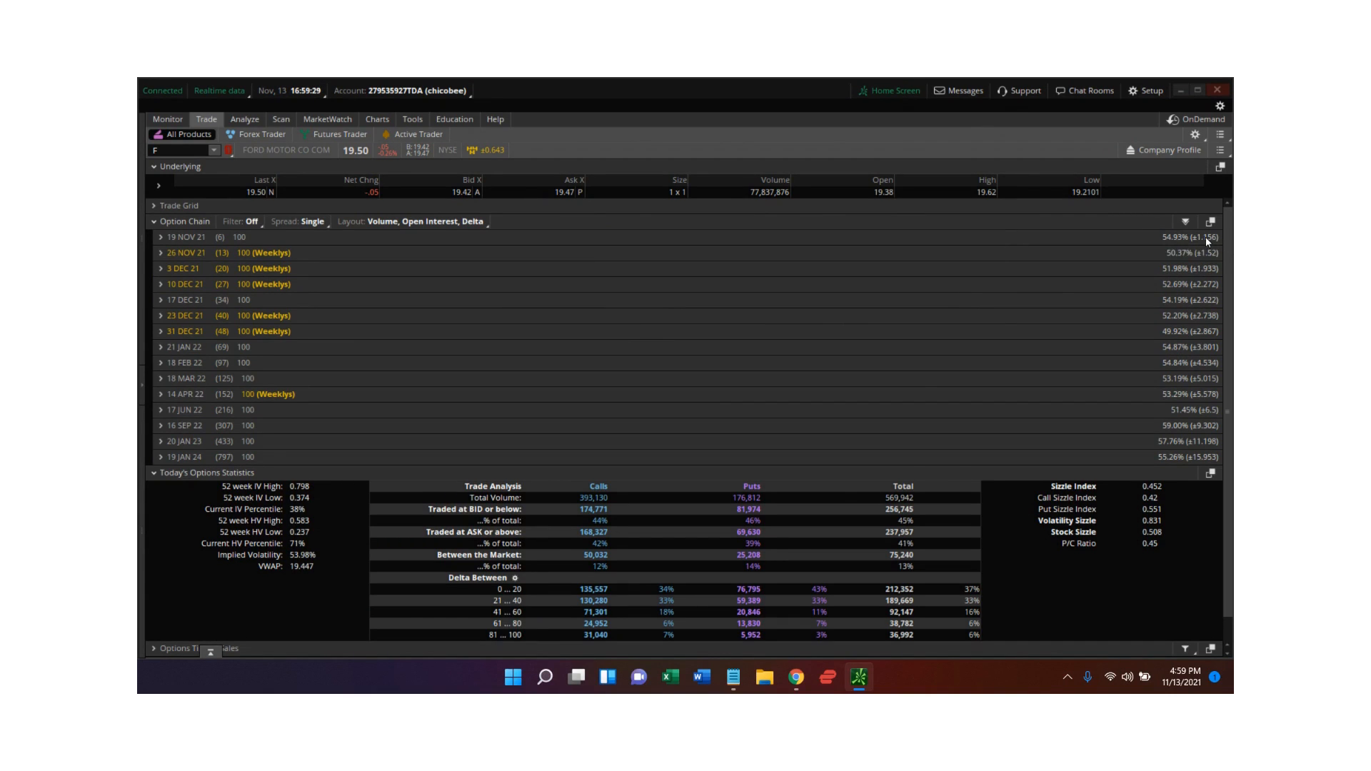
{"action": "mouse_move", "coordinate": [1206, 243]}
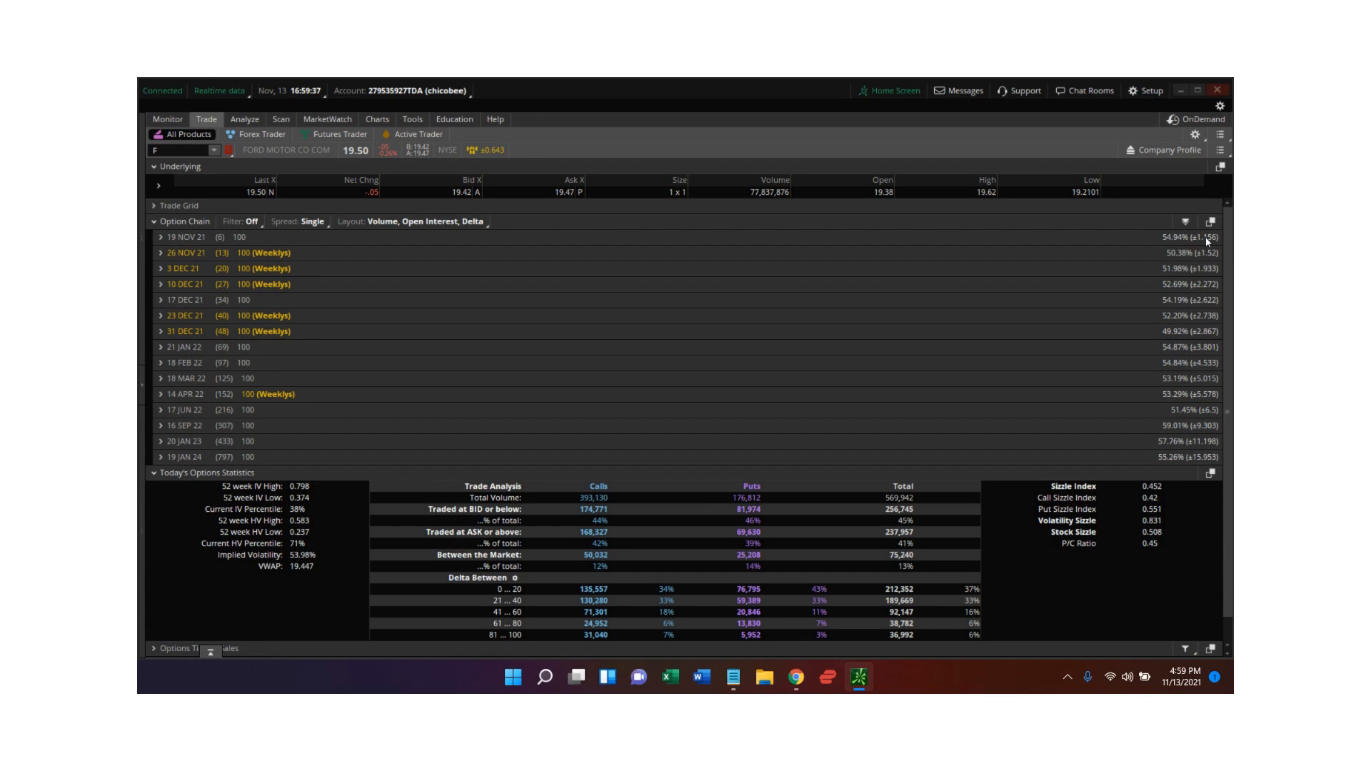
{"action": "mouse_move", "coordinate": [1196, 268]}
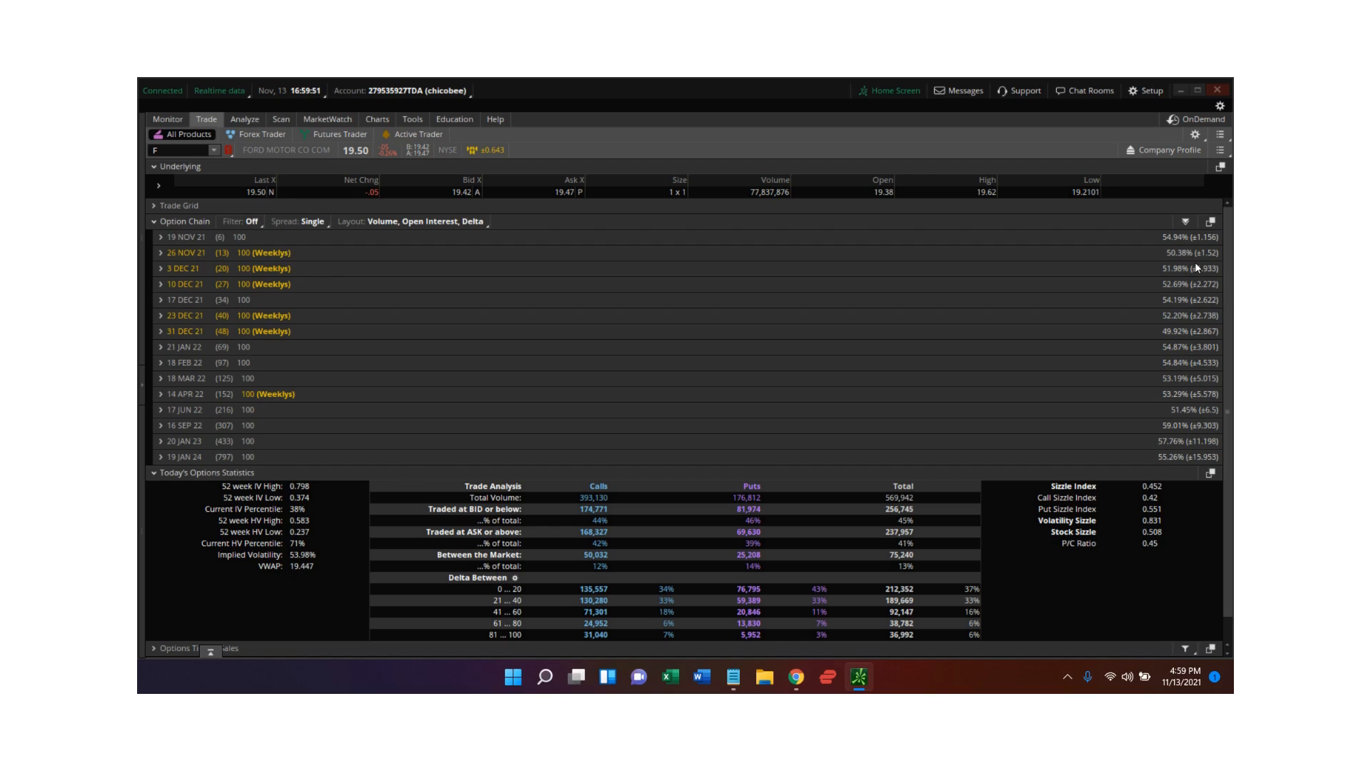
{"action": "mouse_move", "coordinate": [1161, 243]}
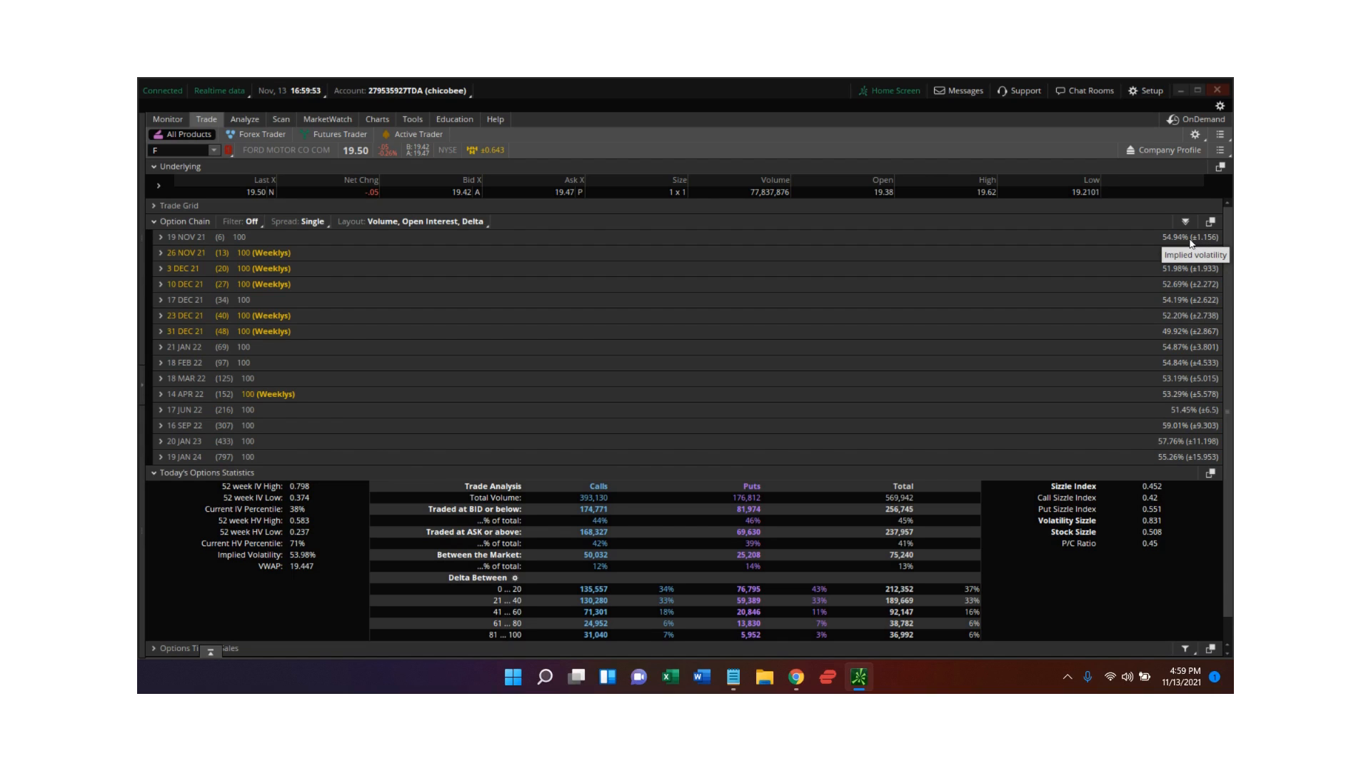
{"action": "mouse_move", "coordinate": [1184, 250]}
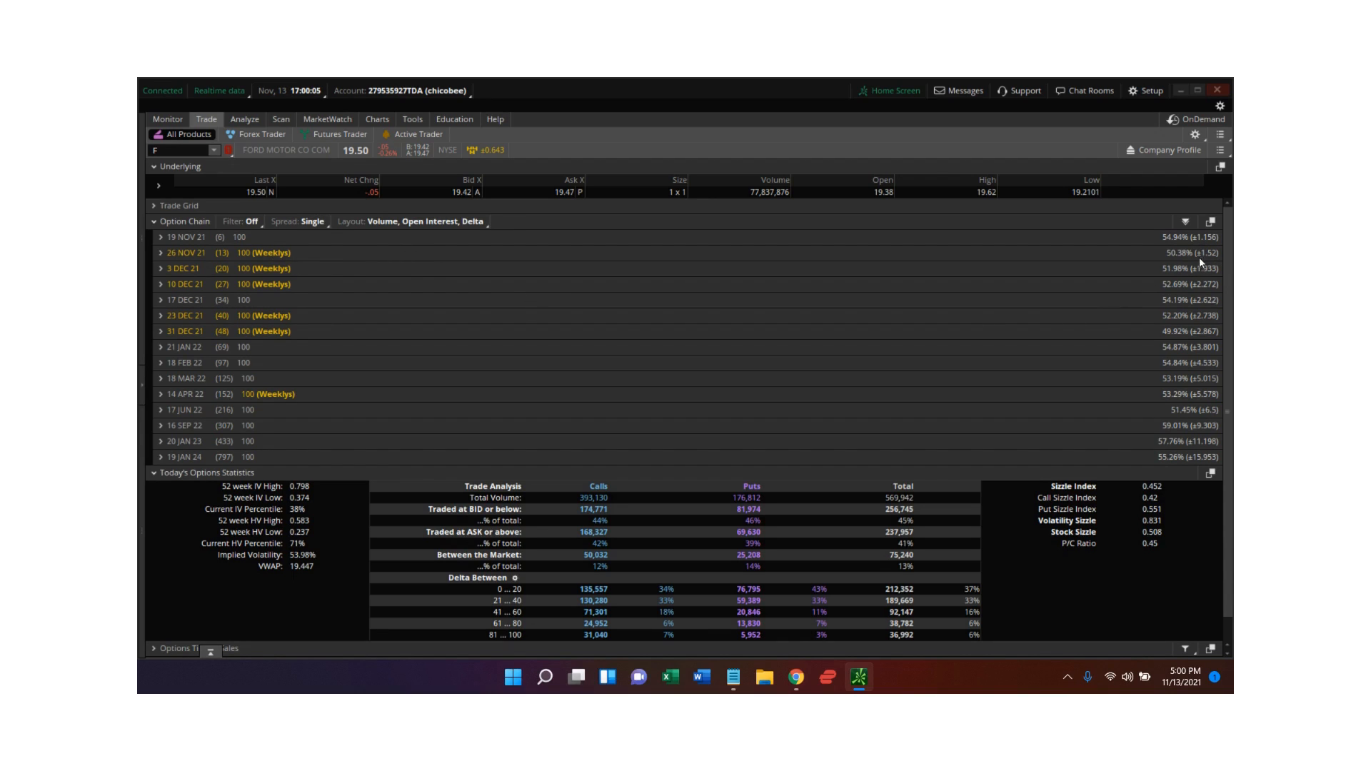
{"action": "mouse_move", "coordinate": [1205, 257]}
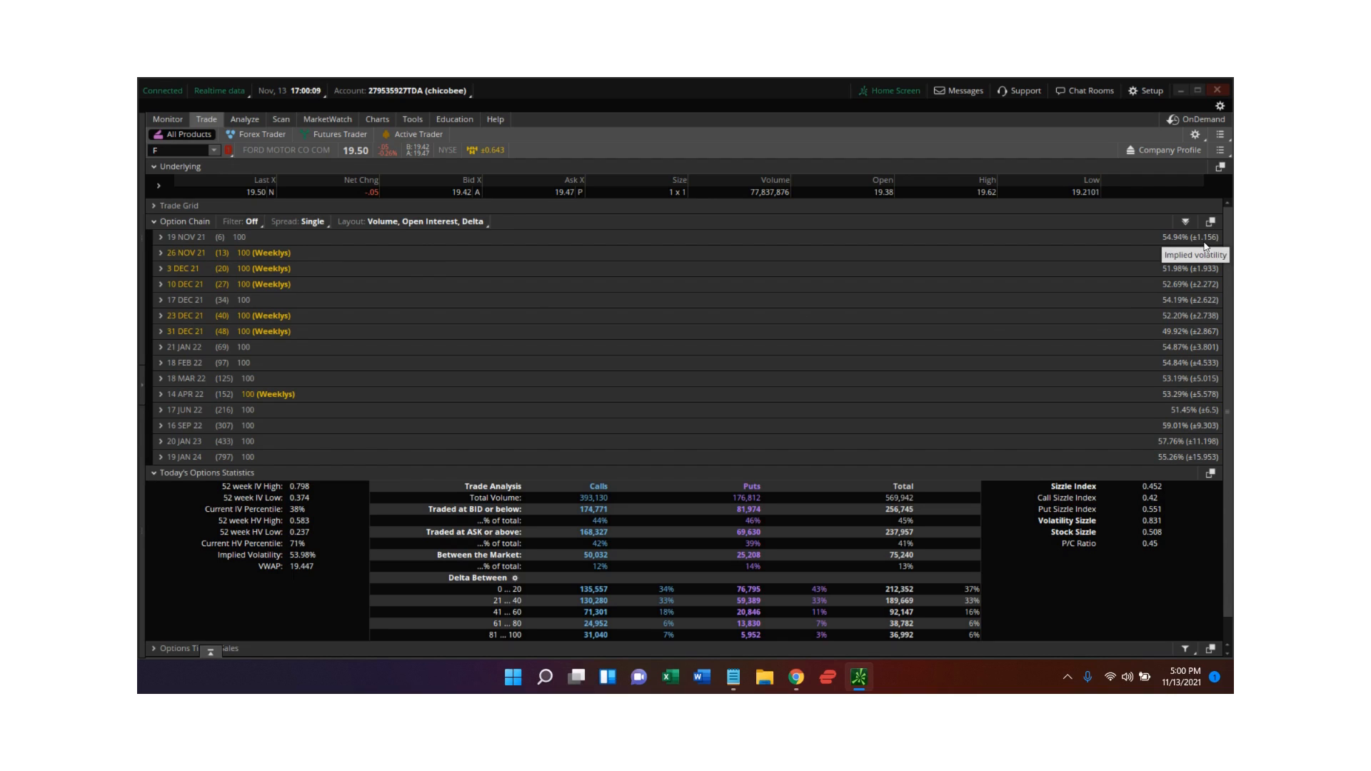
{"action": "mouse_move", "coordinate": [1210, 265]}
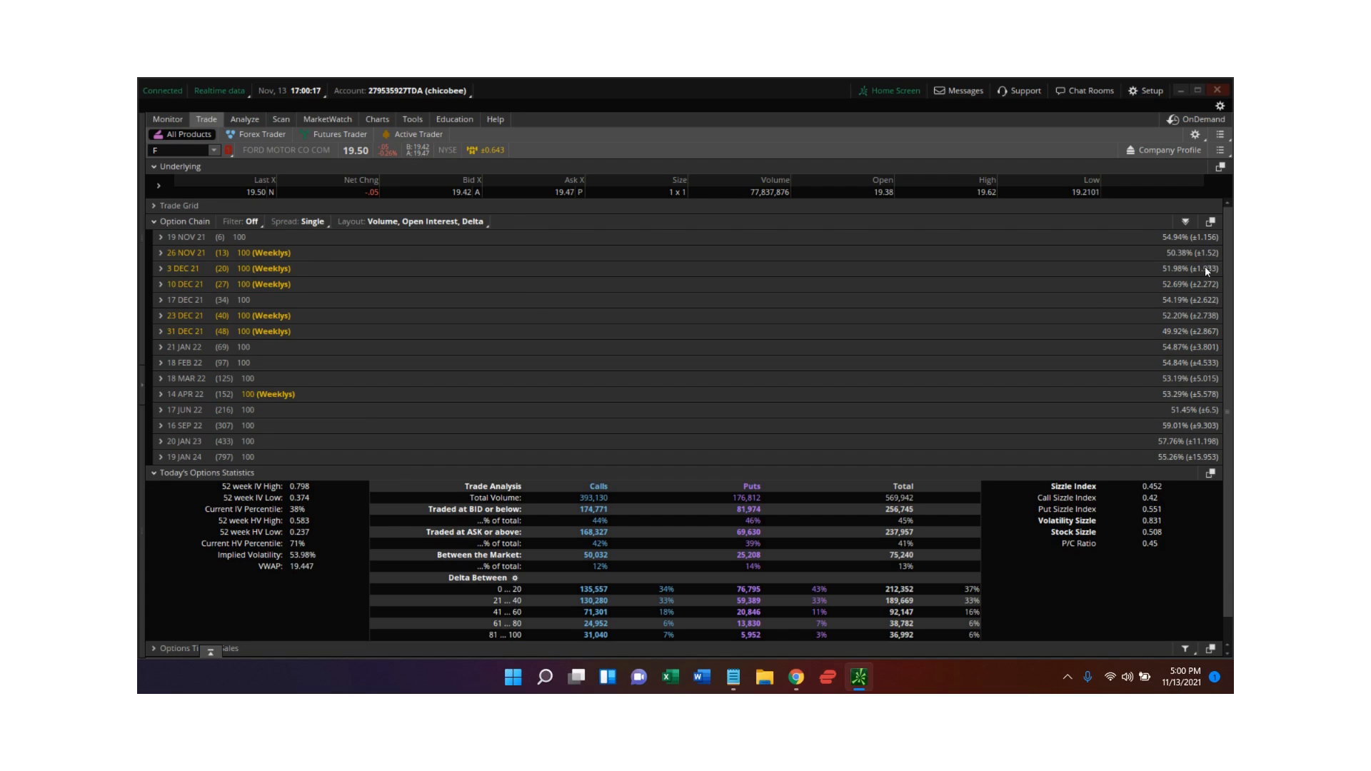
{"action": "mouse_move", "coordinate": [1204, 268]}
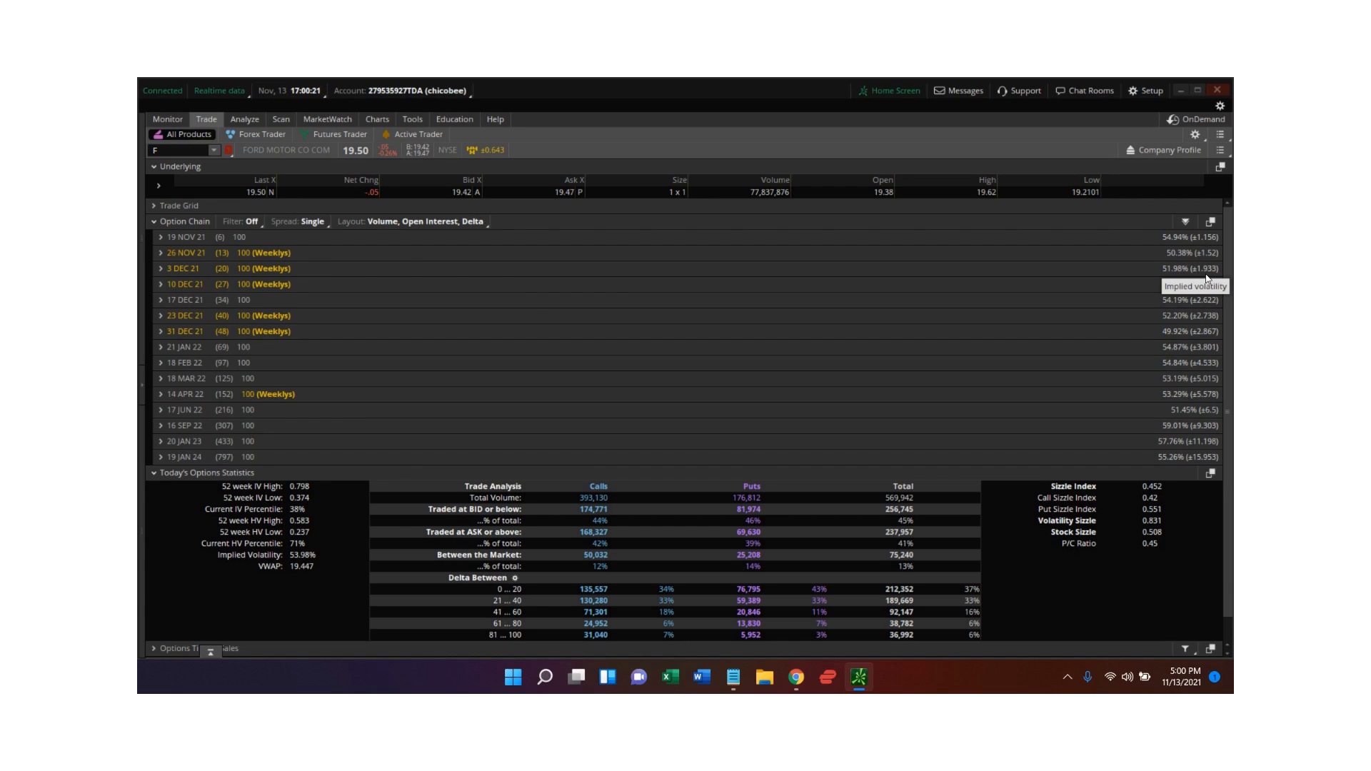
{"action": "mouse_move", "coordinate": [1192, 295]}
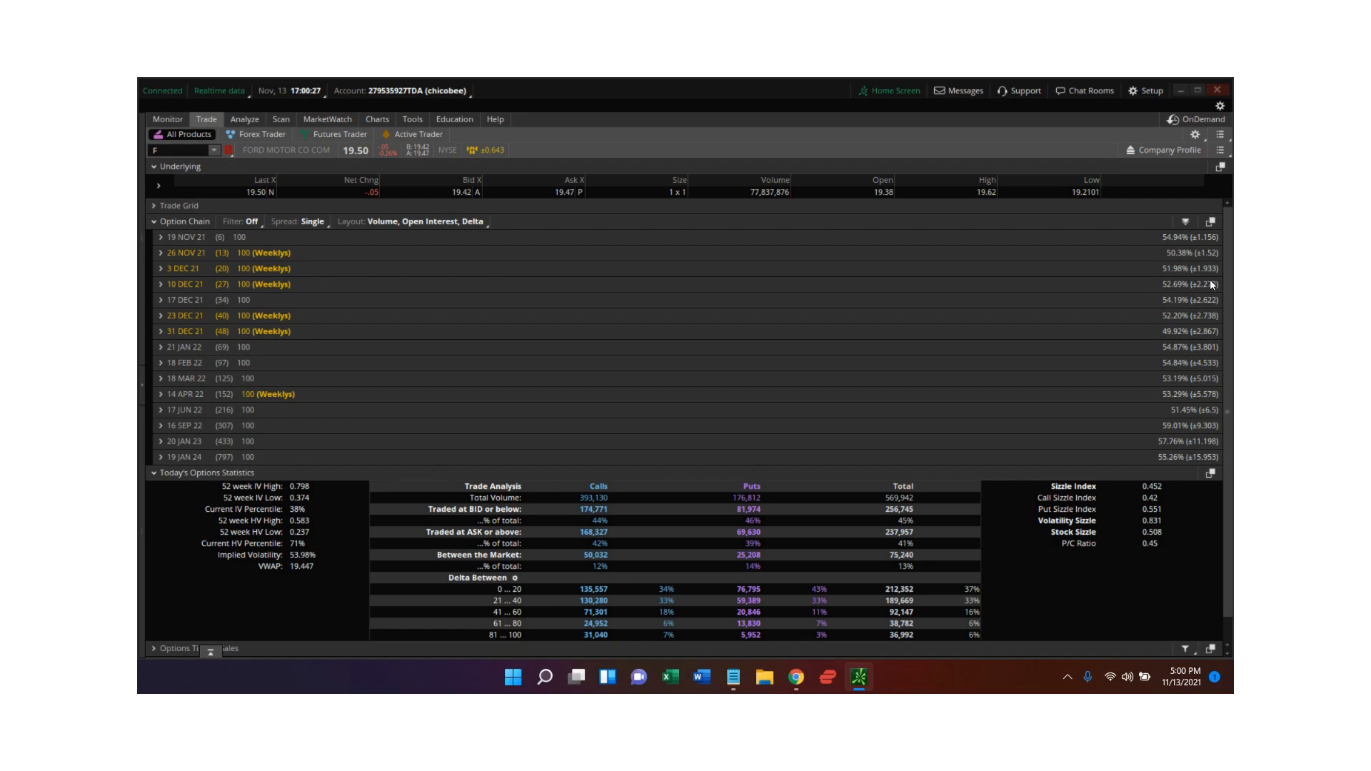
{"action": "mouse_move", "coordinate": [1215, 285]}
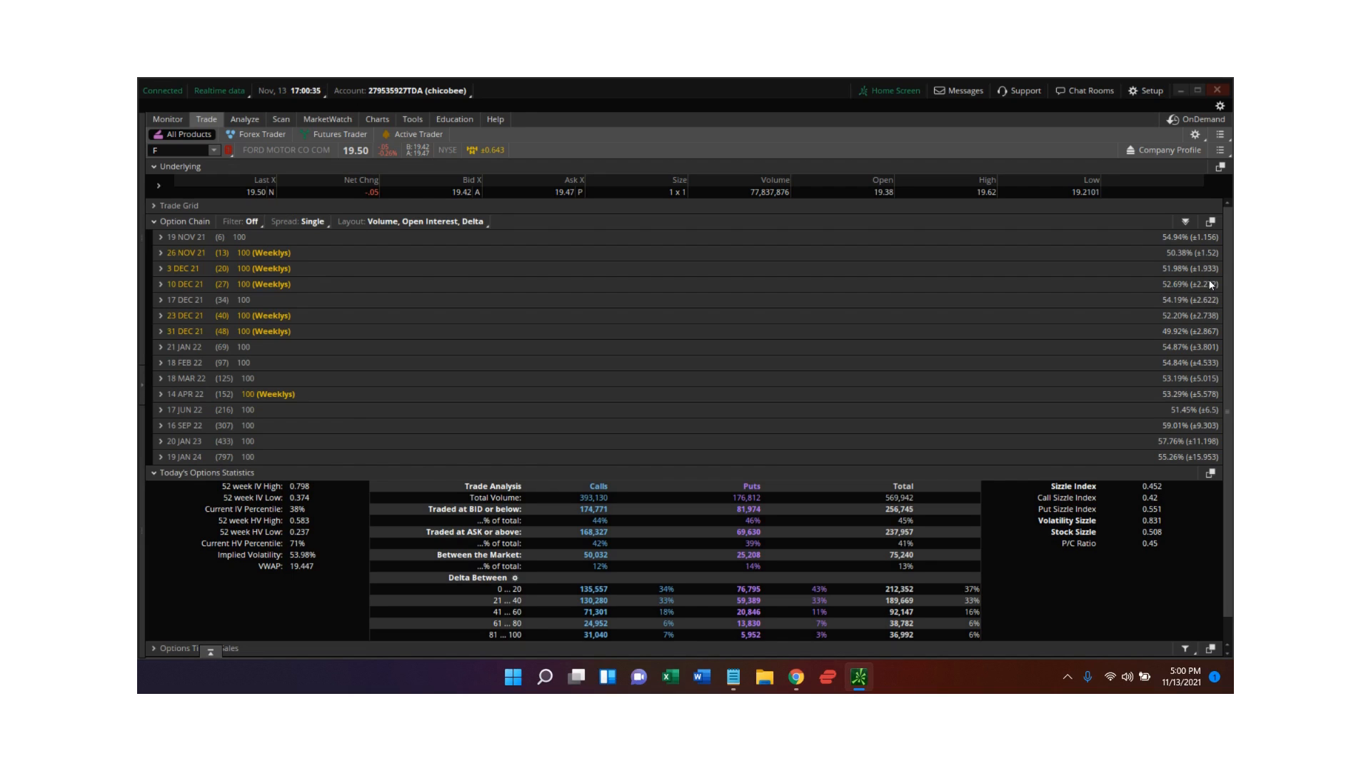
{"action": "mouse_move", "coordinate": [926, 291]}
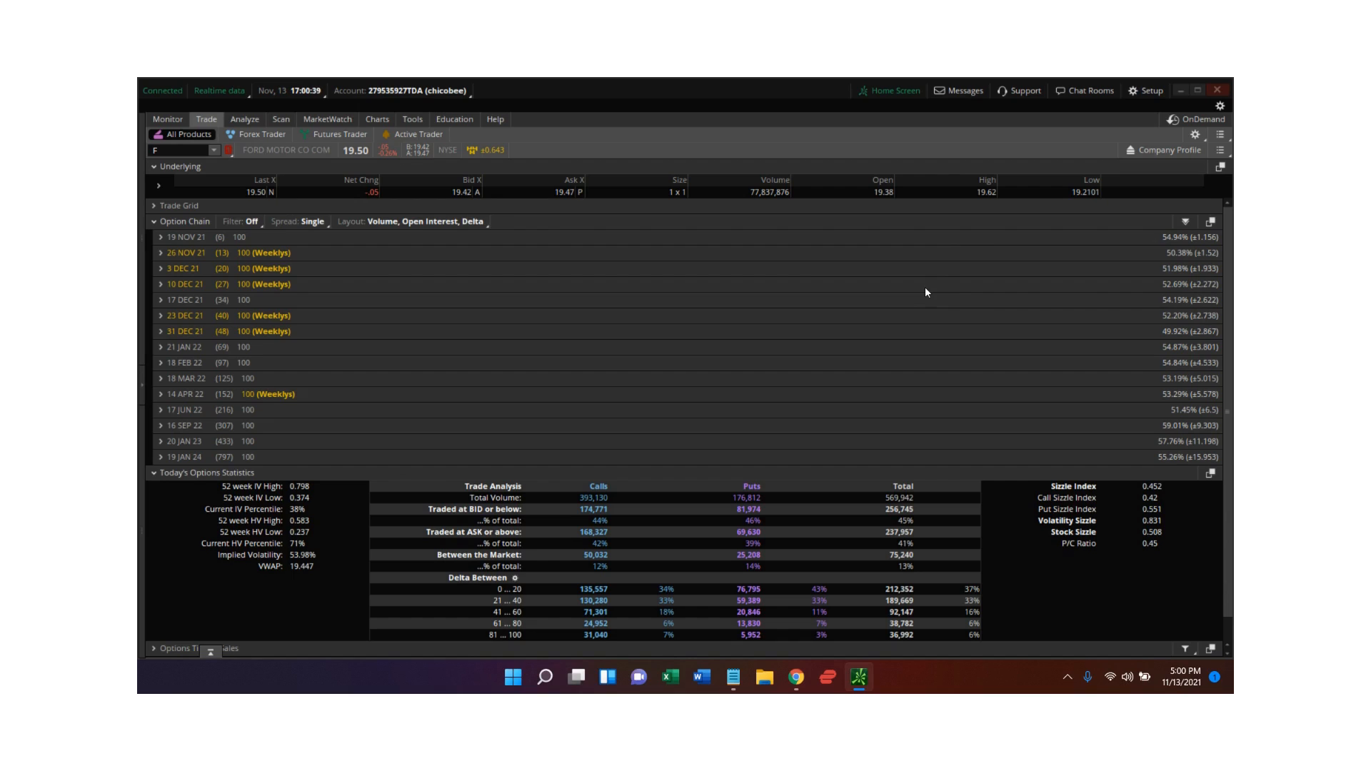
{"action": "mouse_move", "coordinate": [793, 286]}
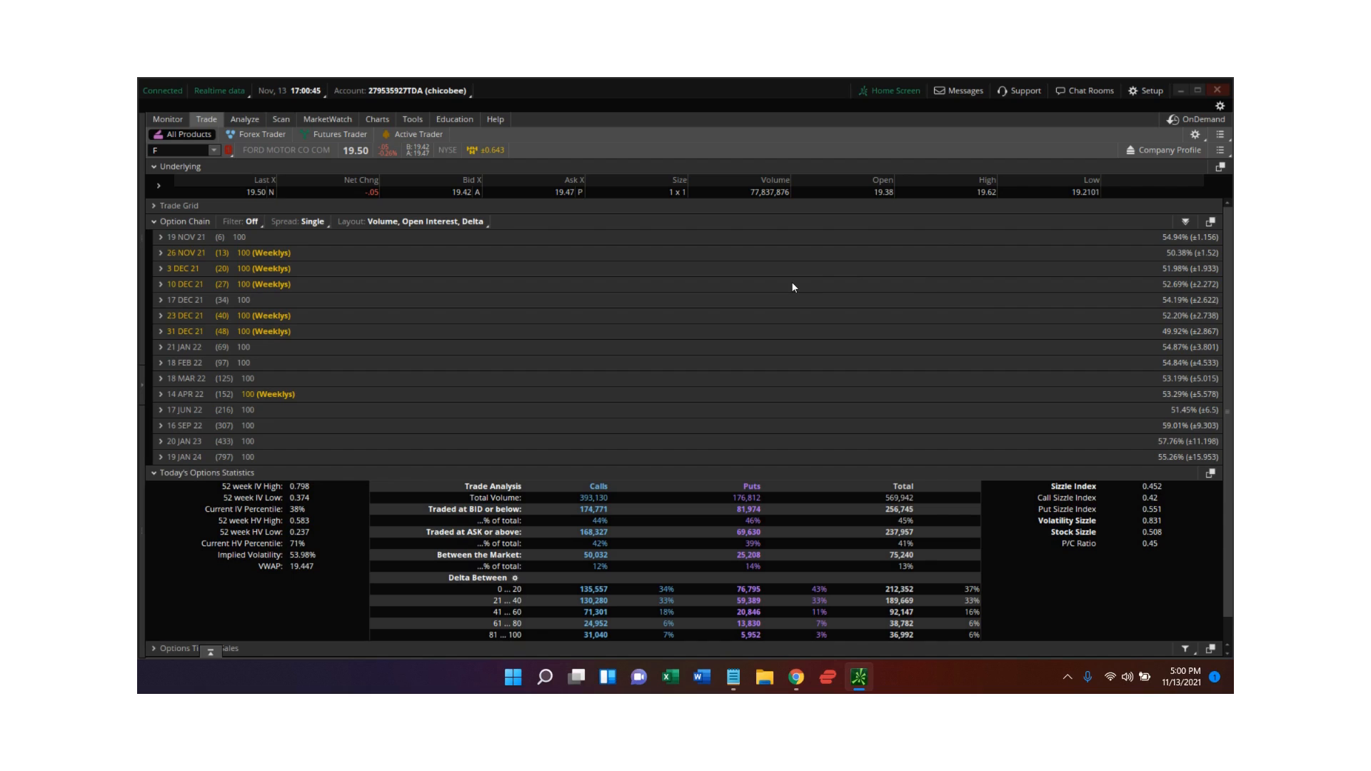
{"action": "mouse_move", "coordinate": [689, 292]}
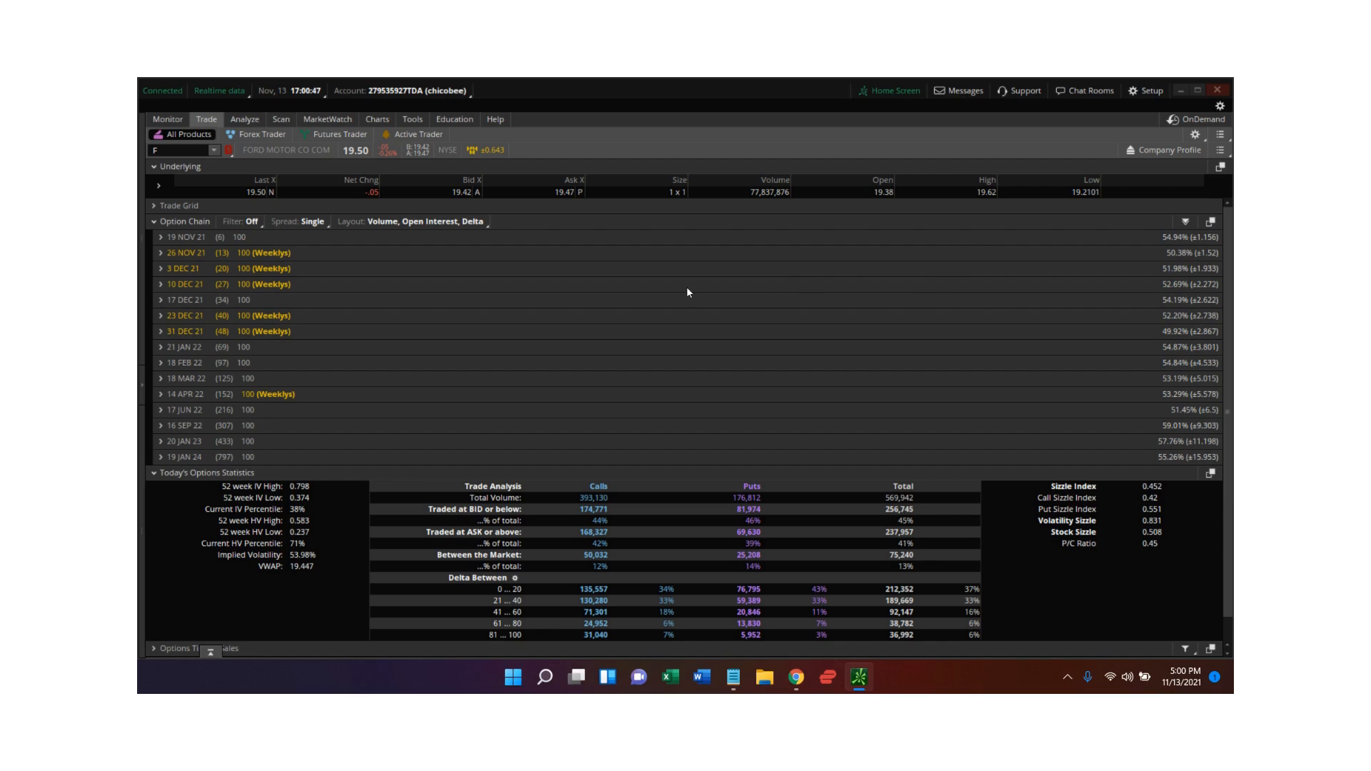
{"action": "mouse_move", "coordinate": [224, 410]}
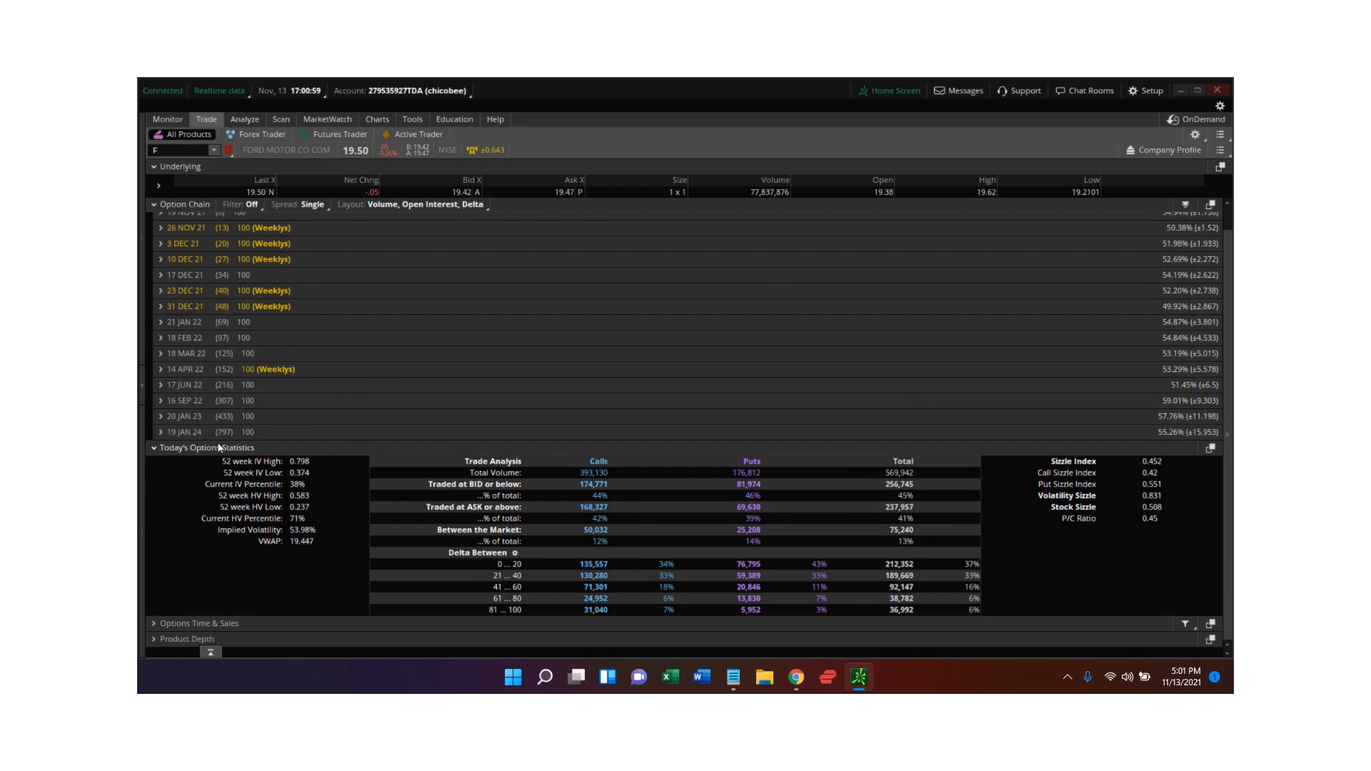
{"action": "mouse_move", "coordinate": [203, 474]}
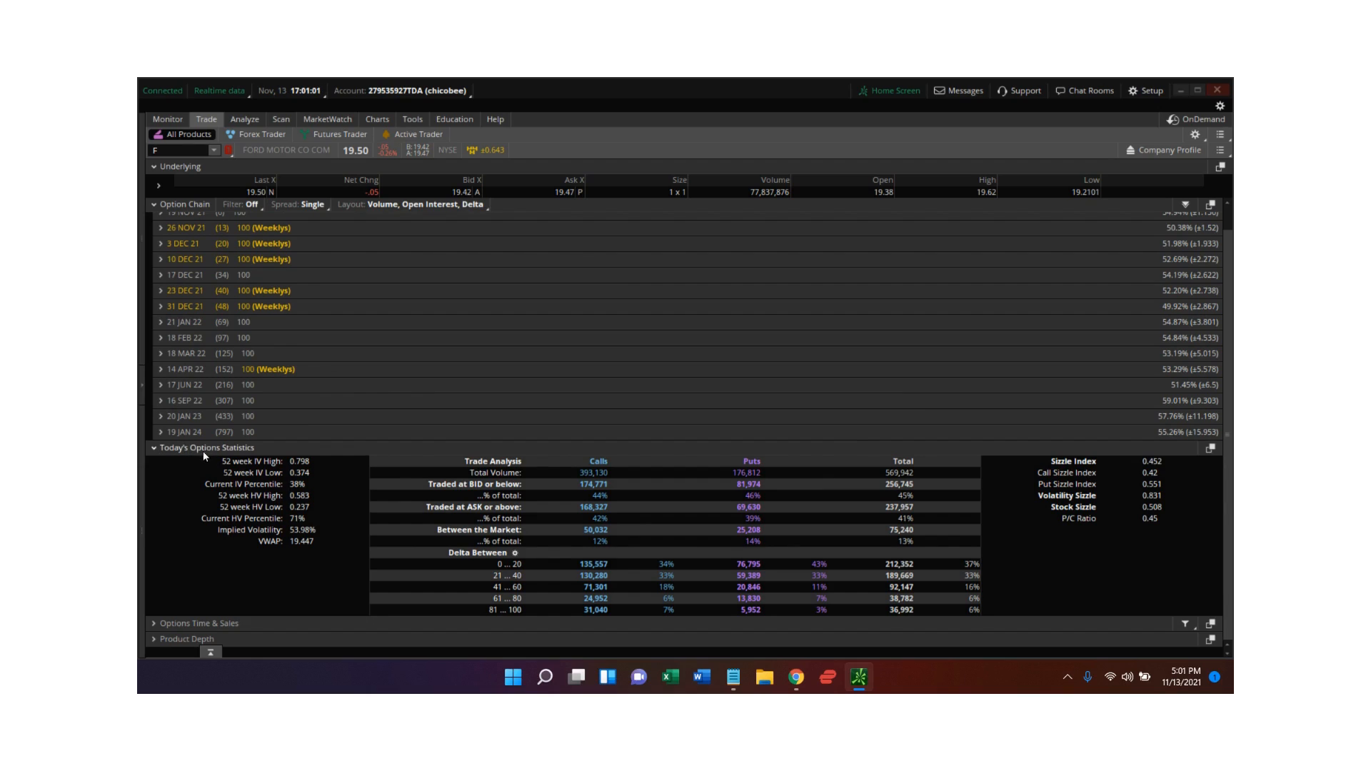
{"action": "mouse_move", "coordinate": [298, 461]}
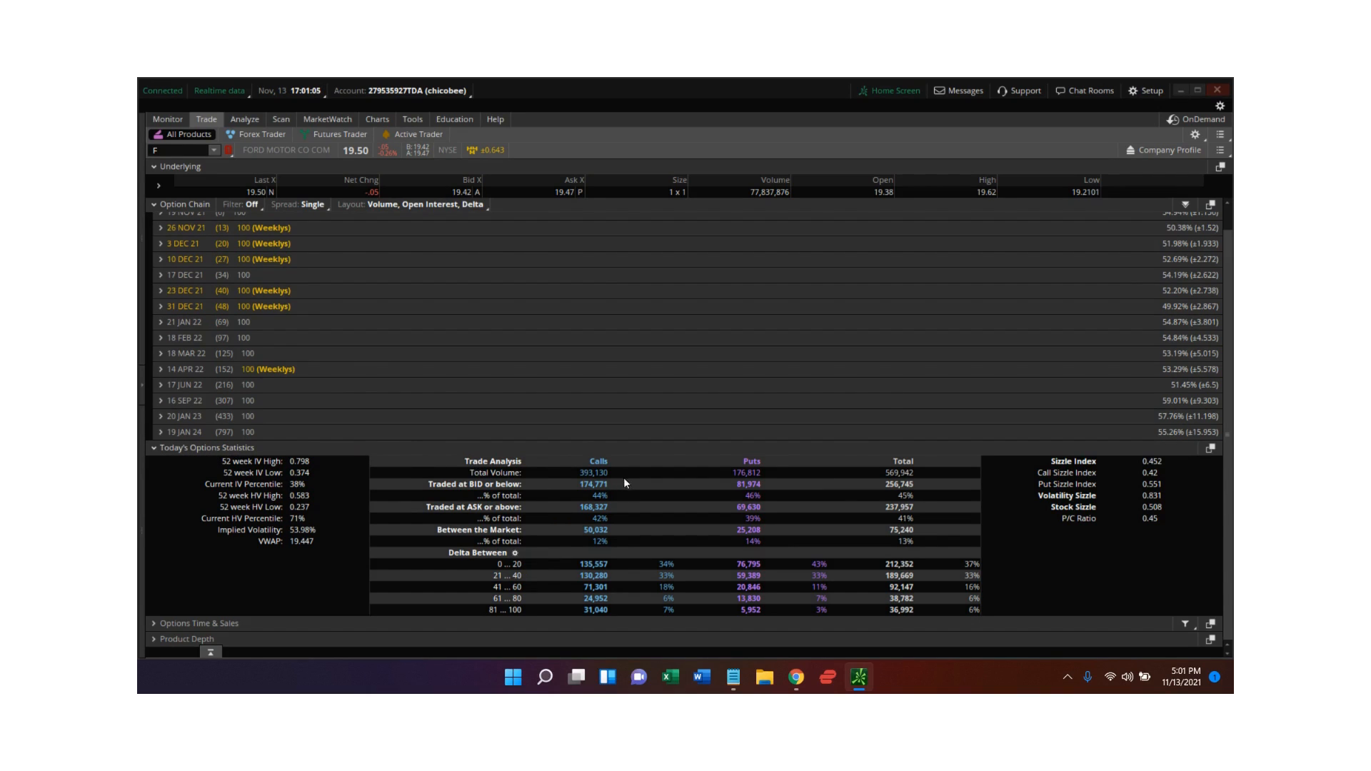
{"action": "mouse_move", "coordinate": [729, 547]}
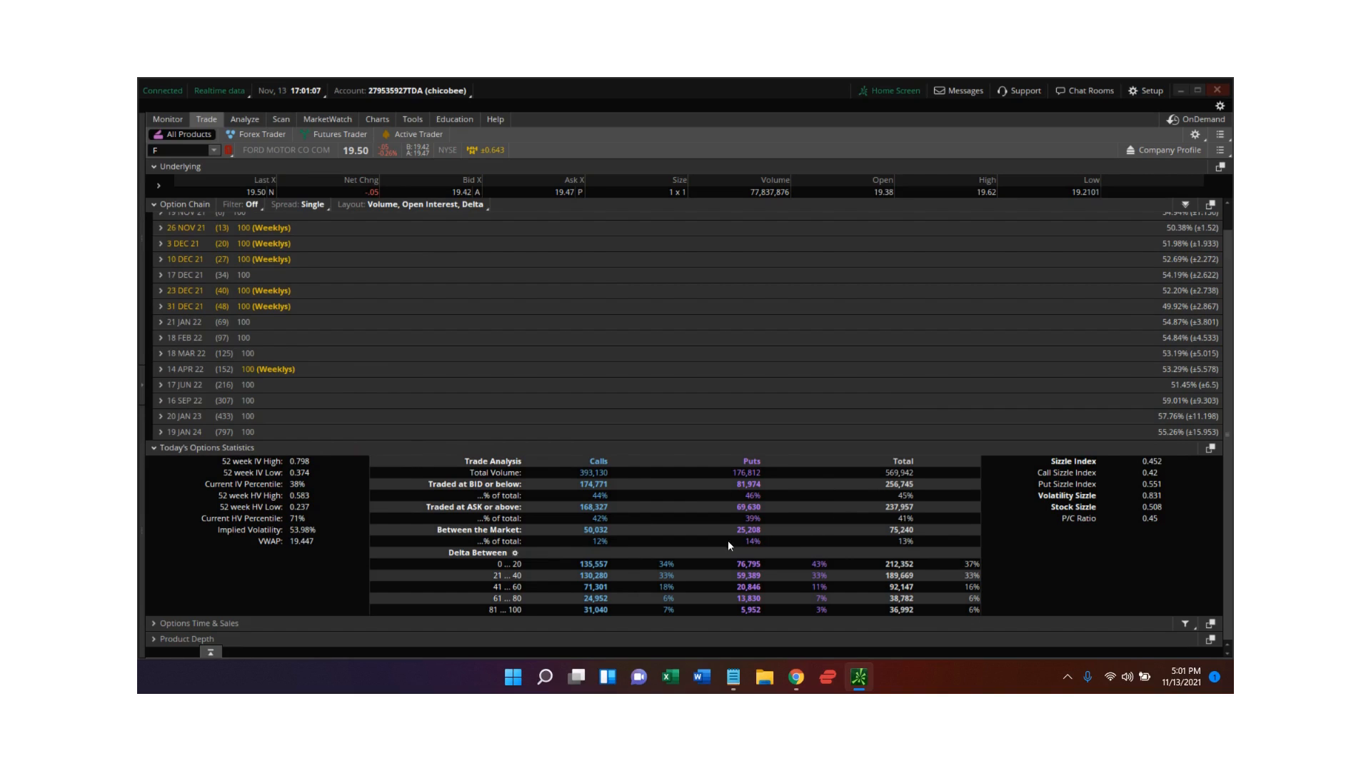
{"action": "mouse_move", "coordinate": [464, 428]}
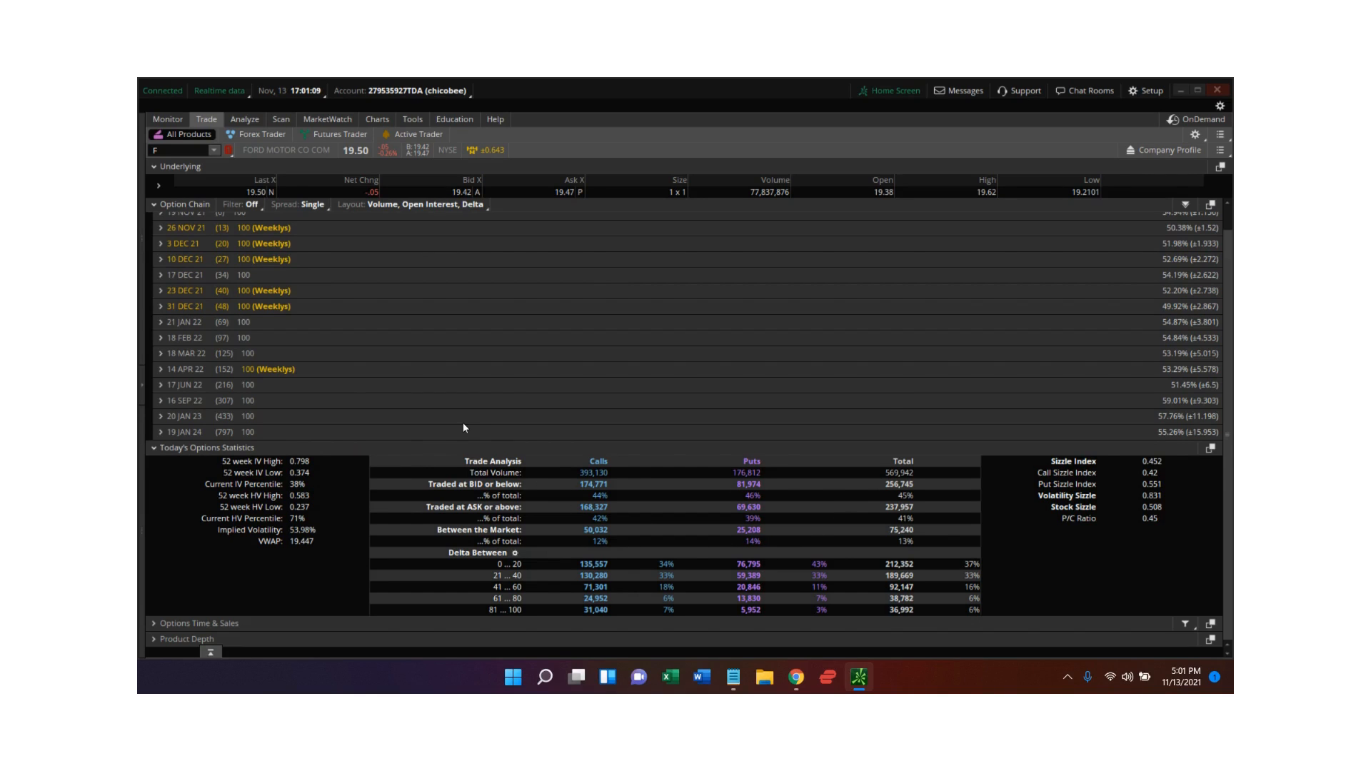
{"action": "mouse_move", "coordinate": [517, 533]}
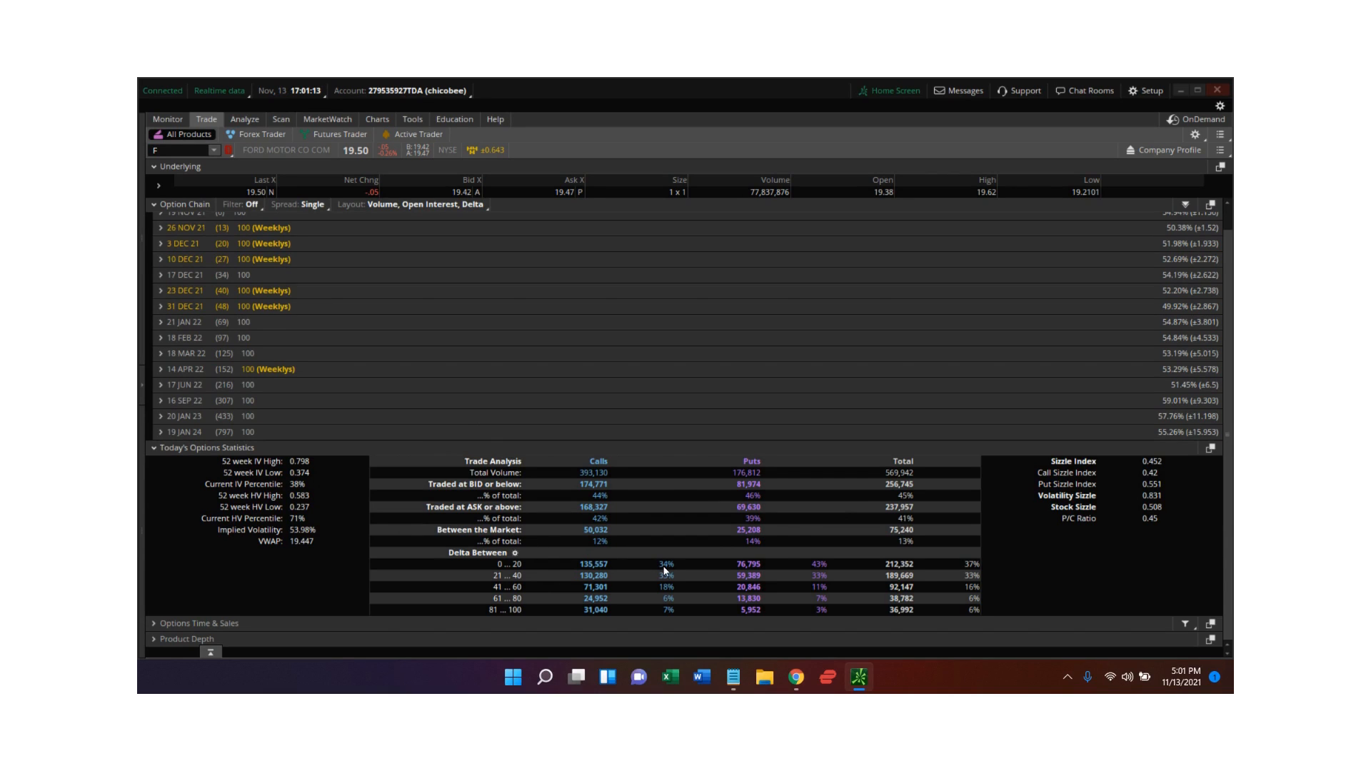
{"action": "mouse_move", "coordinate": [748, 591]}
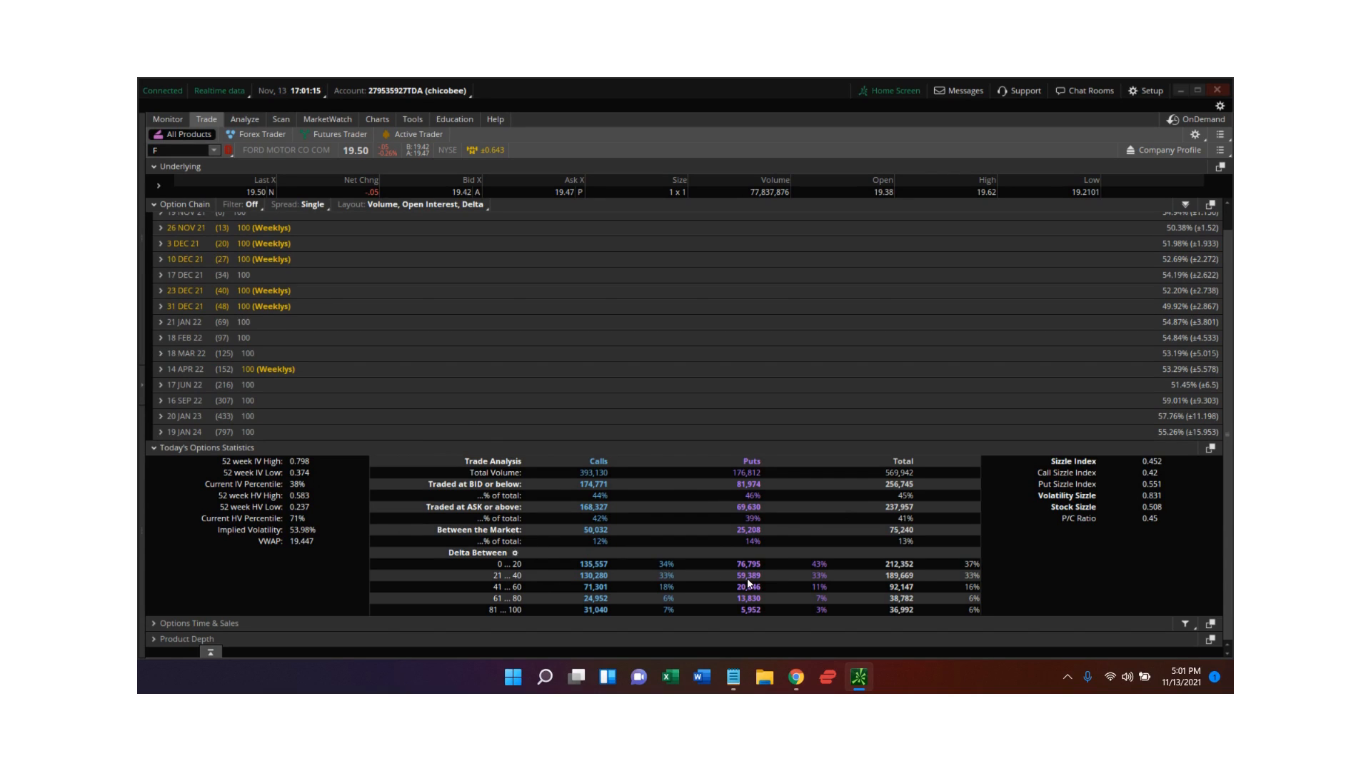
{"action": "mouse_move", "coordinate": [963, 575]}
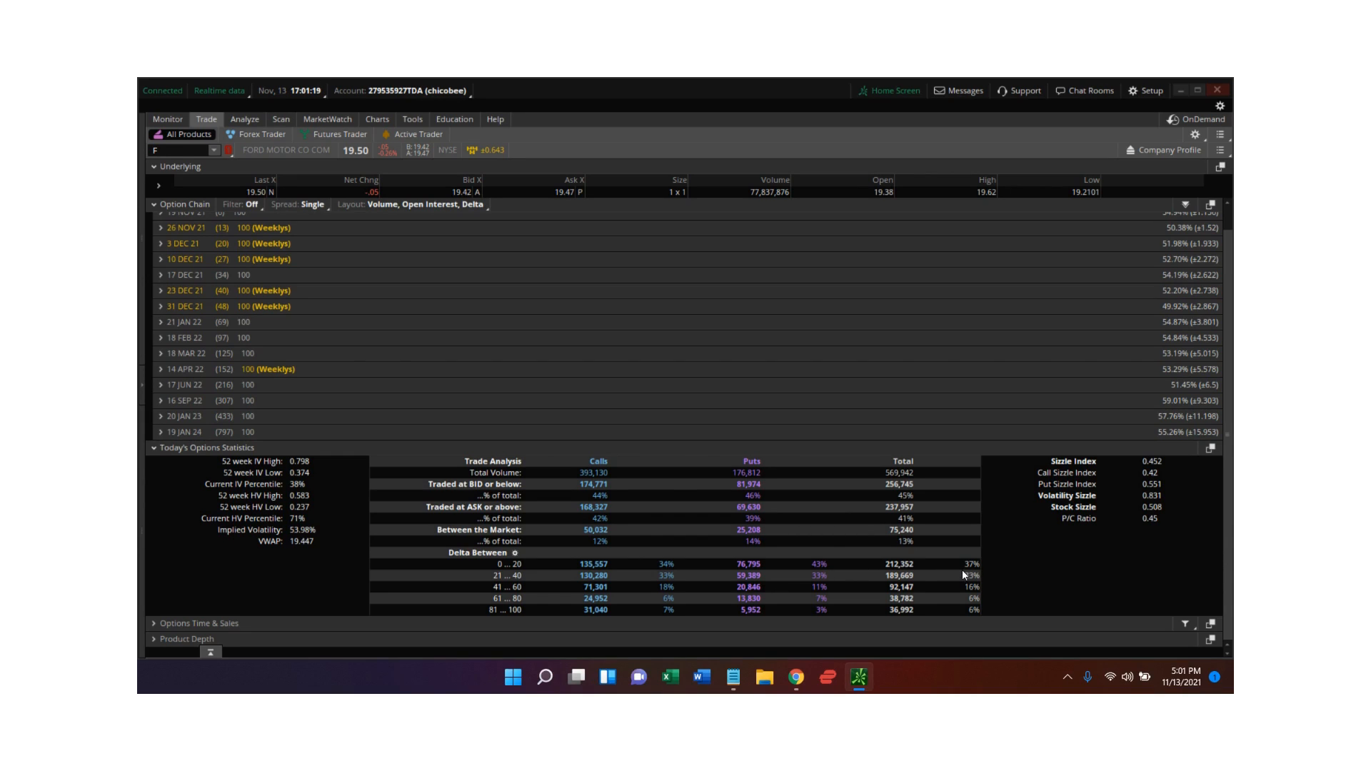
{"action": "mouse_move", "coordinate": [260, 416]}
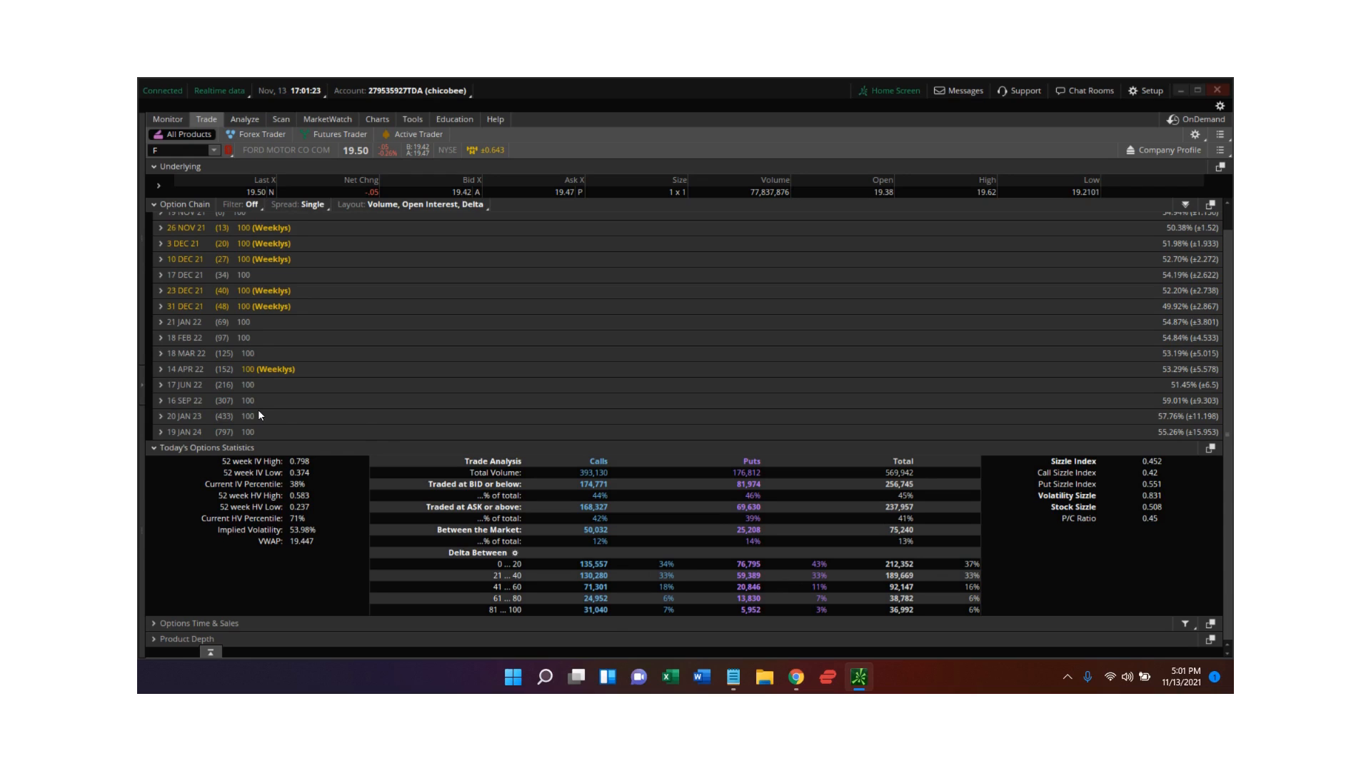
{"action": "mouse_move", "coordinate": [335, 466]}
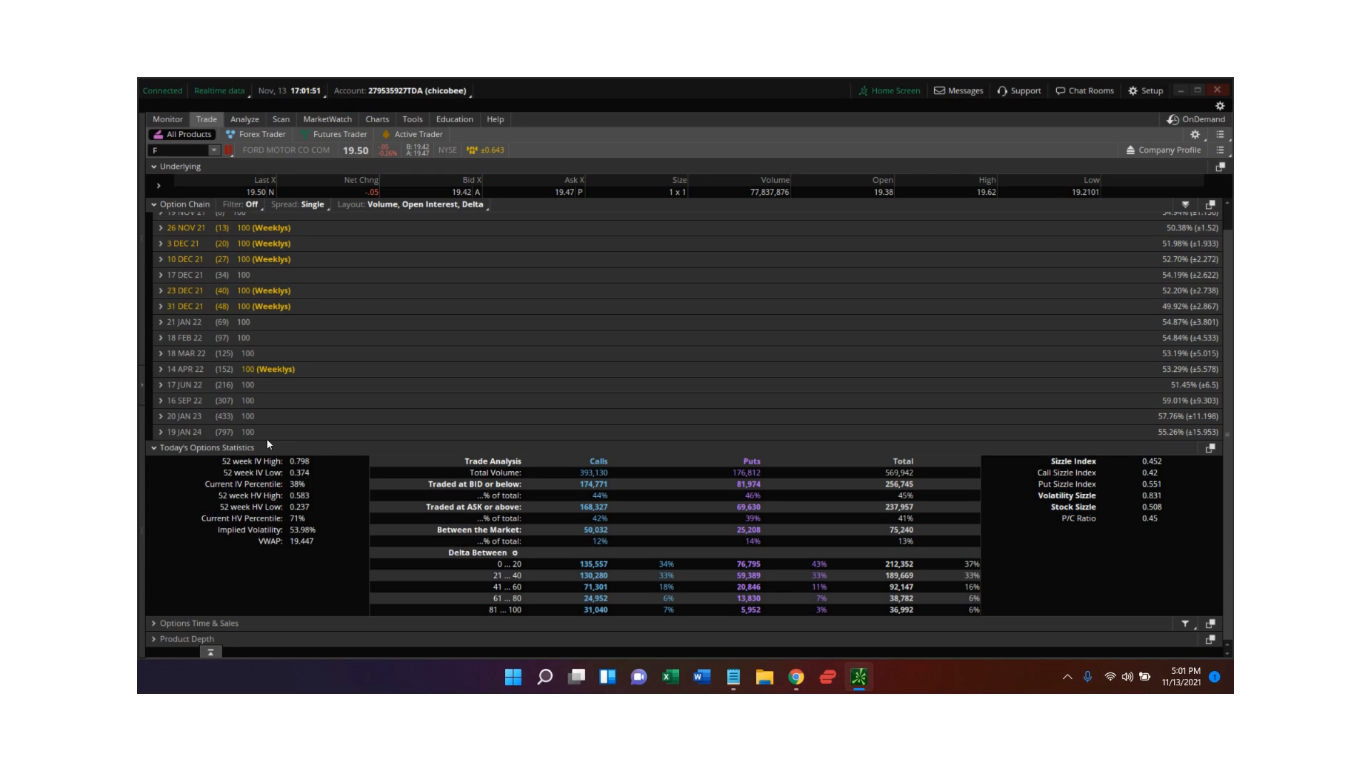
{"action": "mouse_move", "coordinate": [267, 416]}
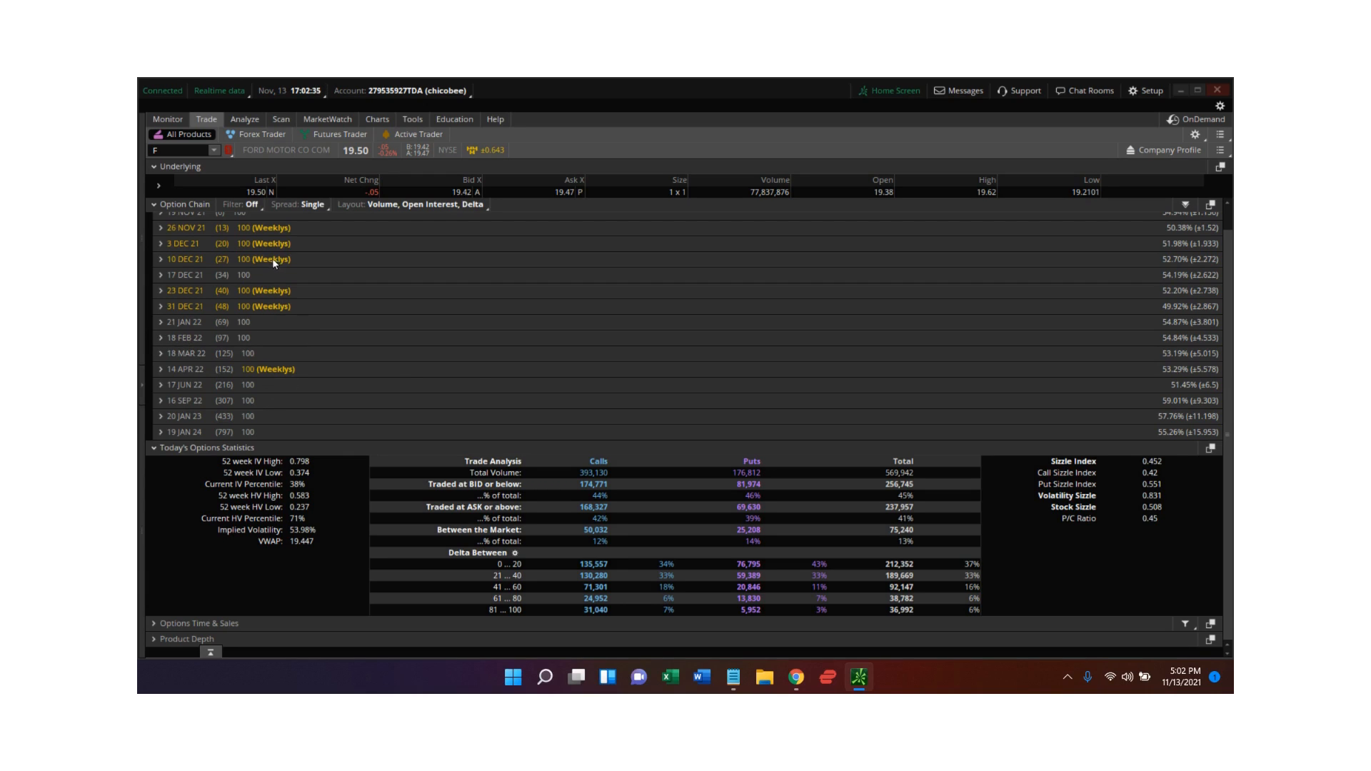
{"action": "mouse_move", "coordinate": [257, 232]}
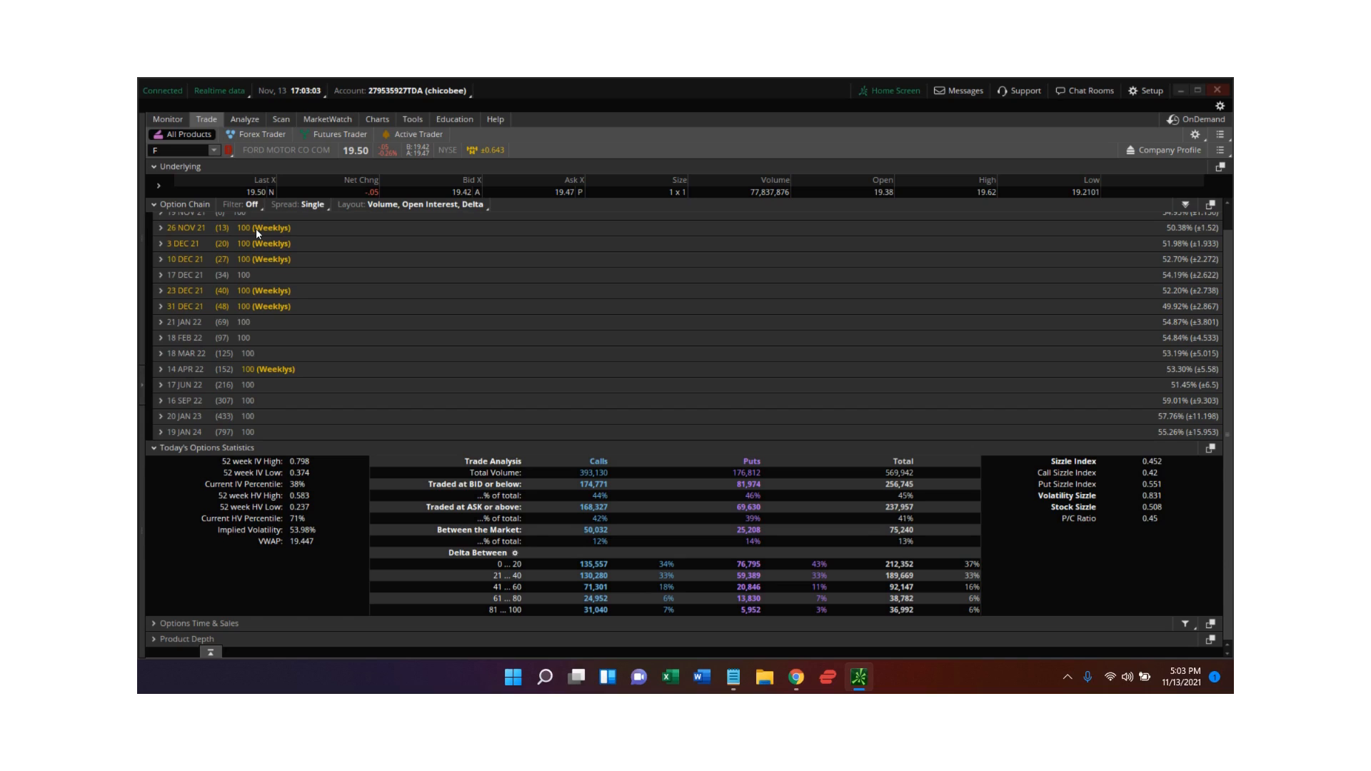
{"action": "mouse_move", "coordinate": [258, 233]}
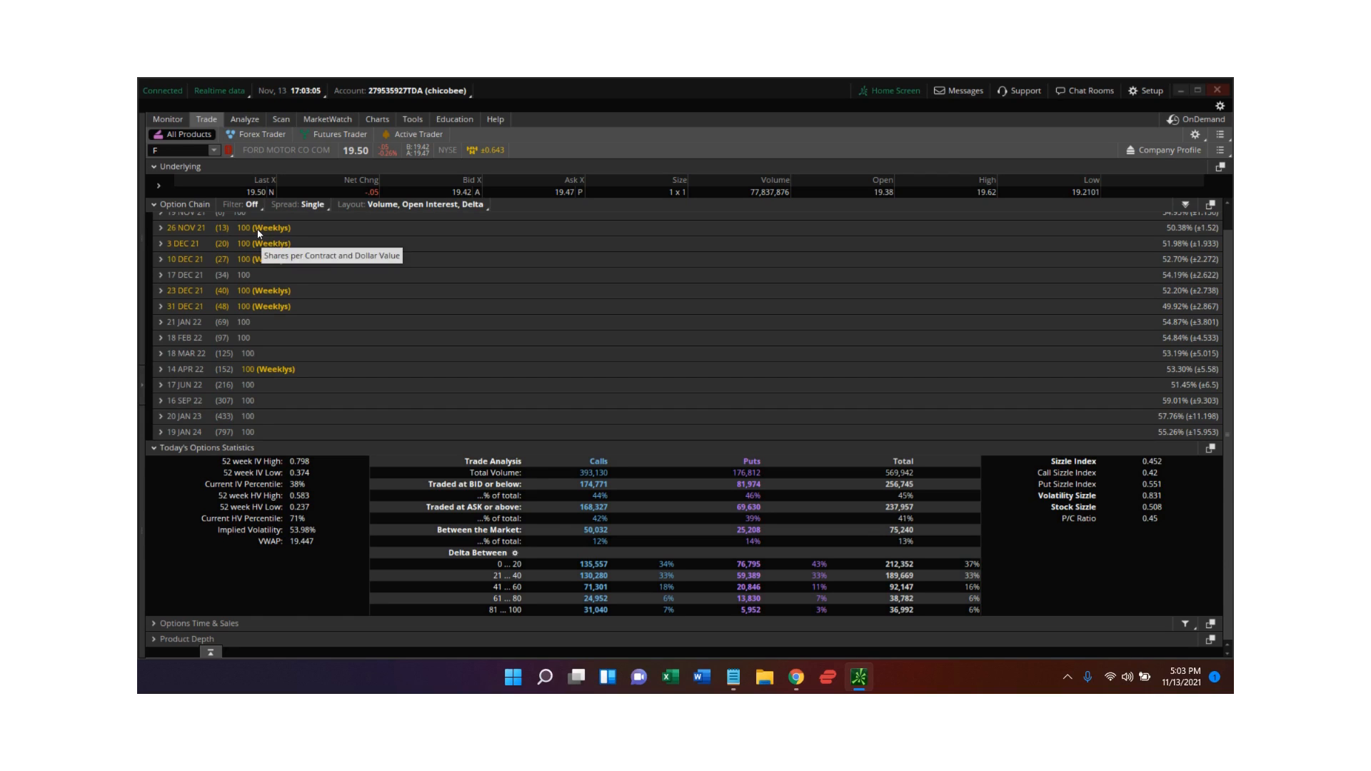
{"action": "mouse_move", "coordinate": [371, 233]}
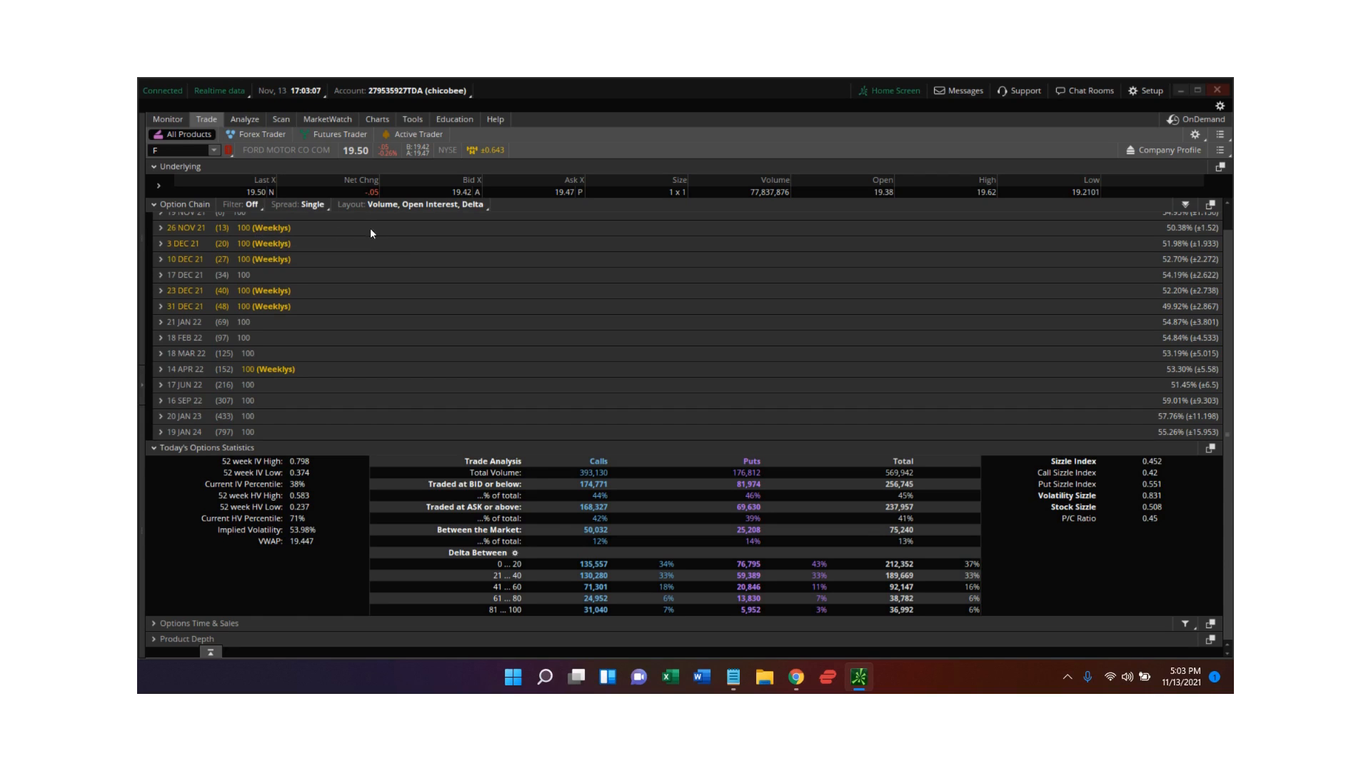
{"action": "mouse_move", "coordinate": [298, 235]}
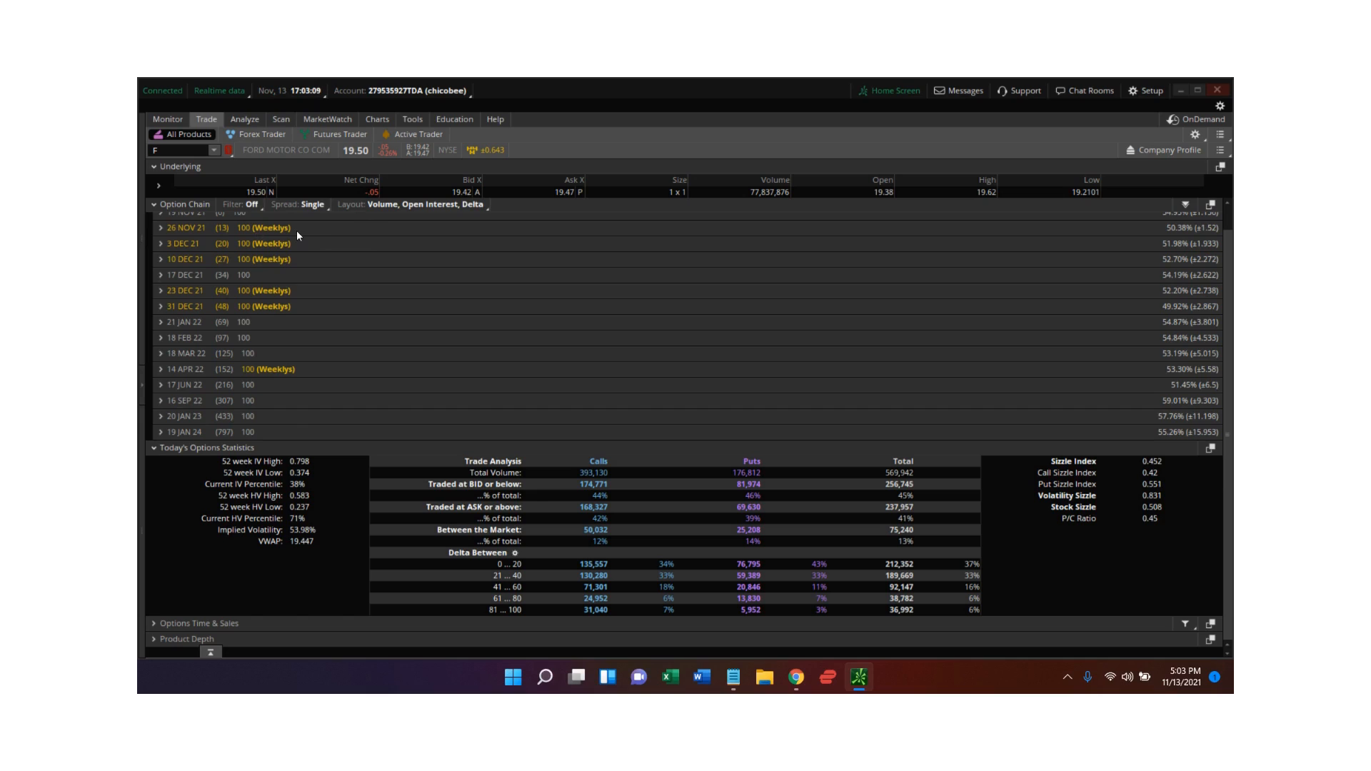
{"action": "mouse_move", "coordinate": [462, 475]}
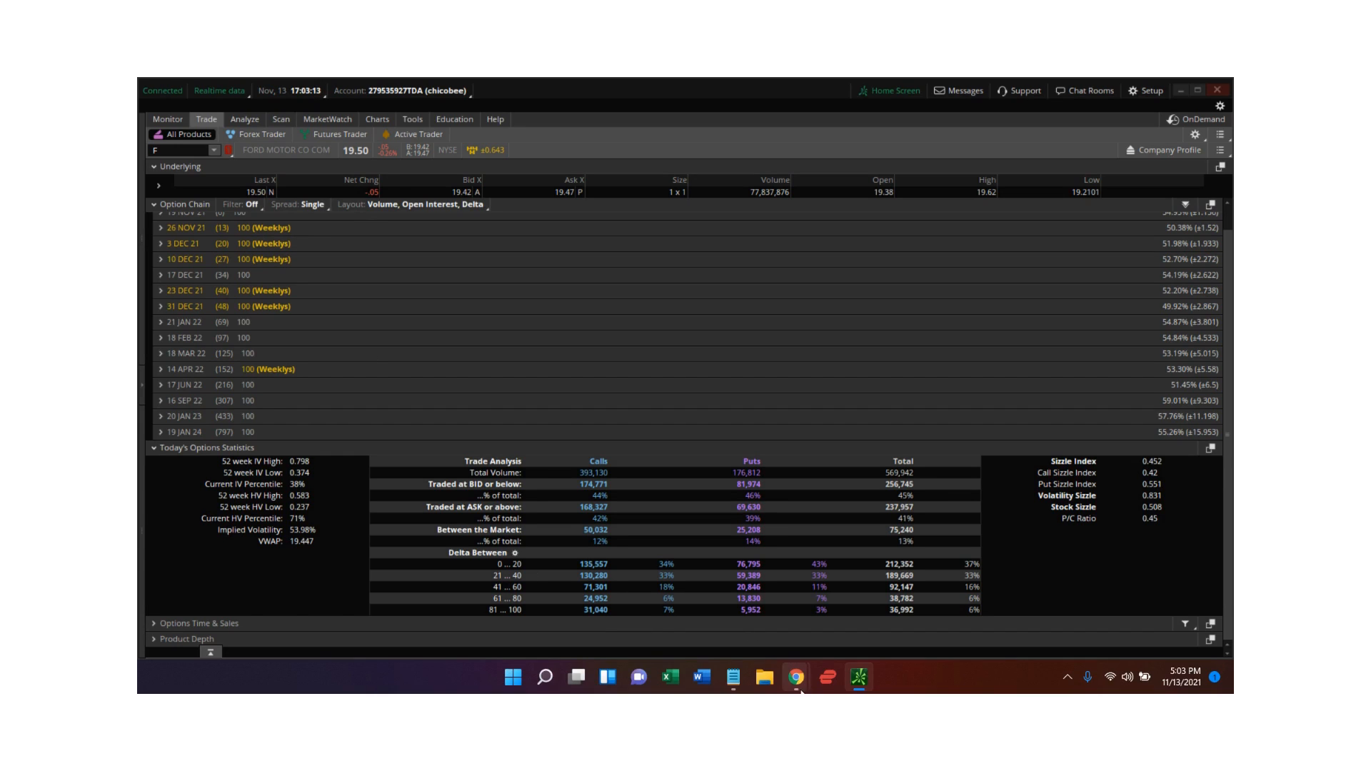
{"action": "mouse_move", "coordinate": [793, 677]}
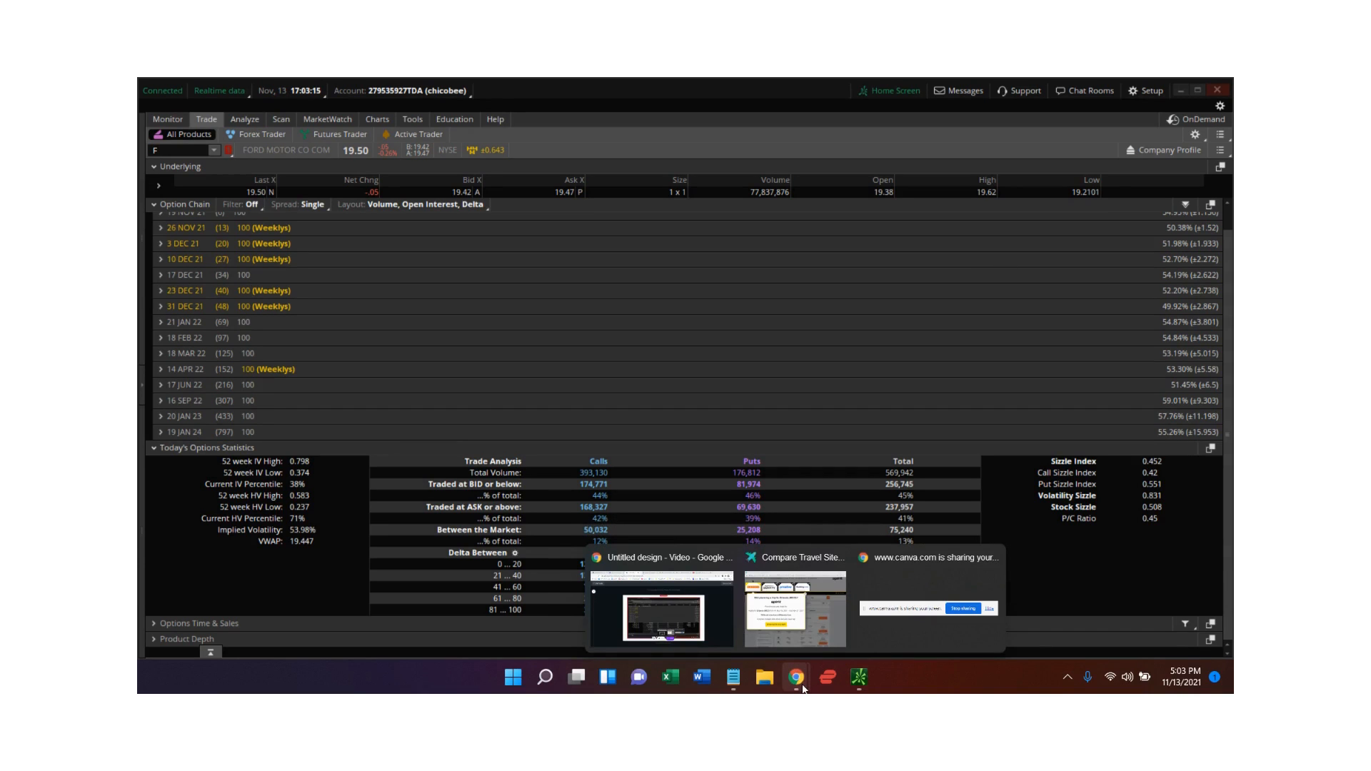